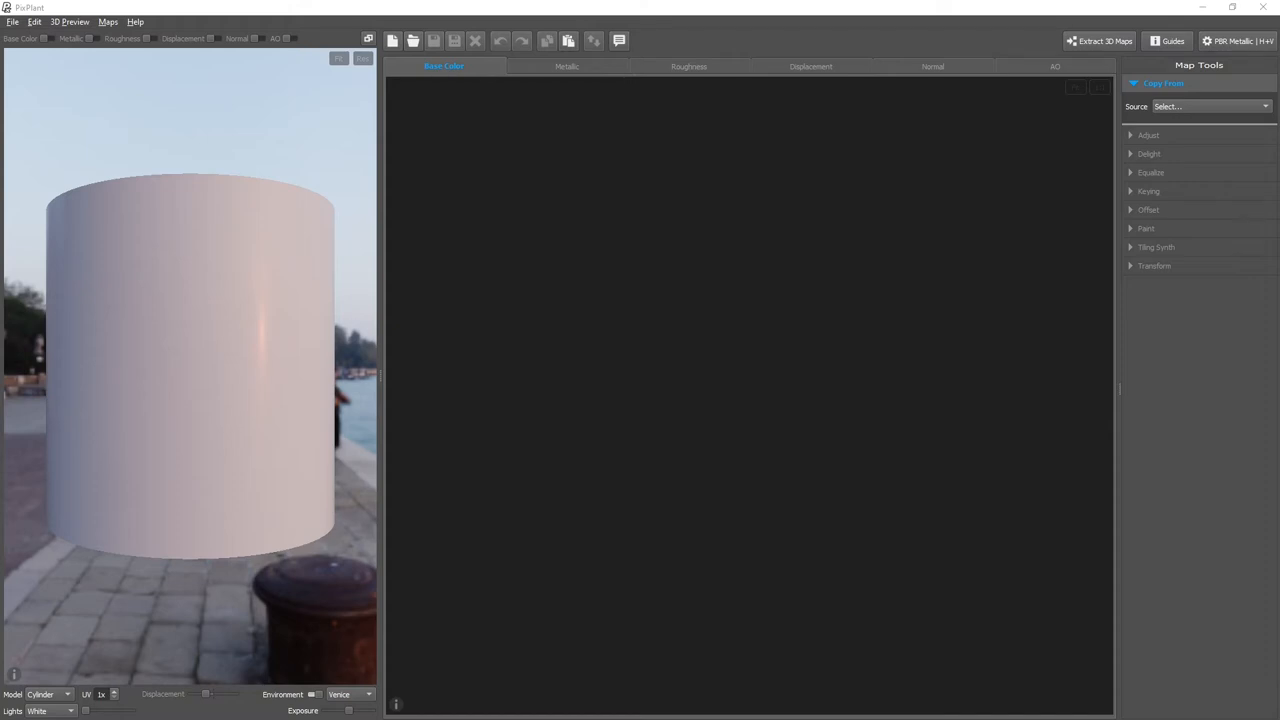
pyautogui.moveTo(640, 152)
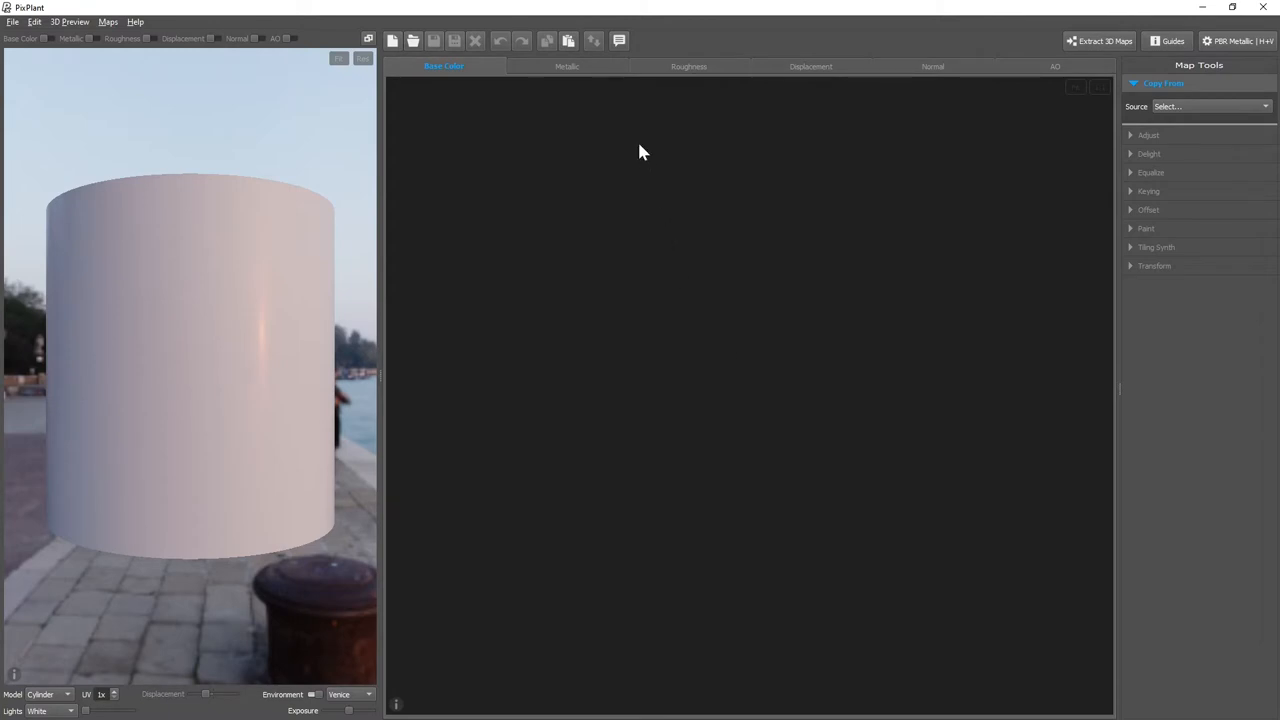
pyautogui.moveTo(604, 72)
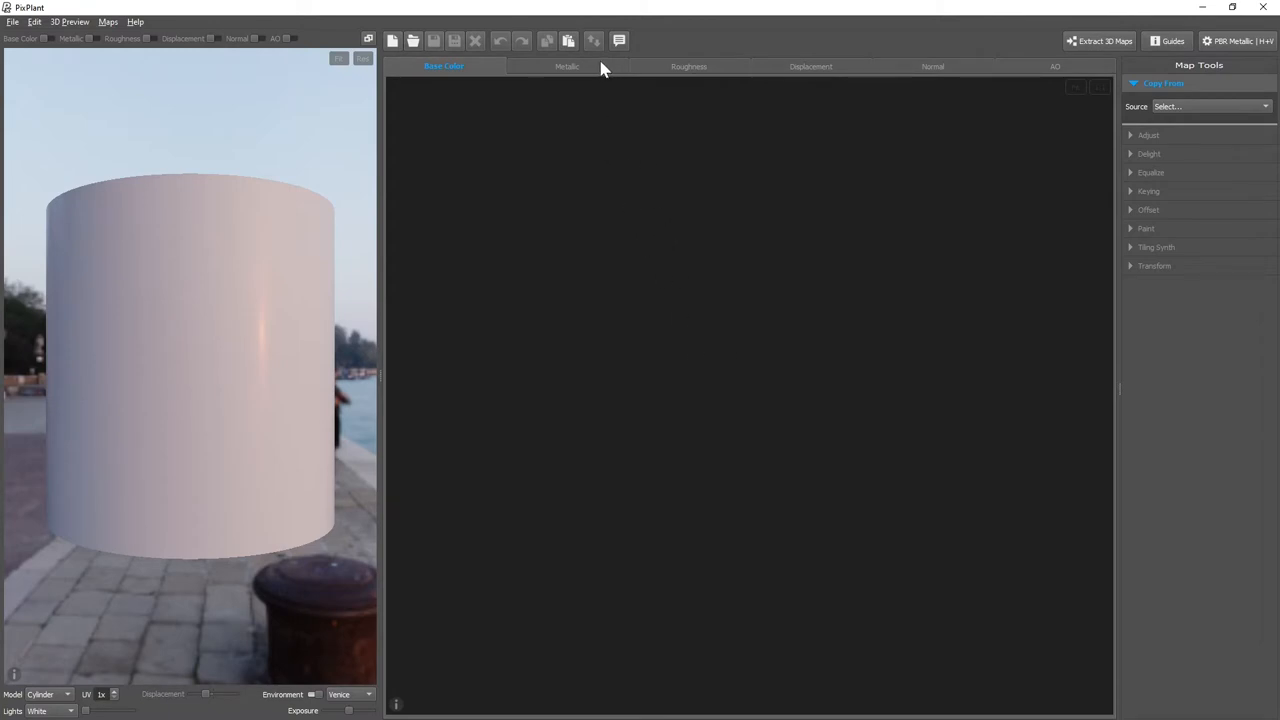
# Load the brick wall photo as the base colour map.
pyautogui.click(808, 66)
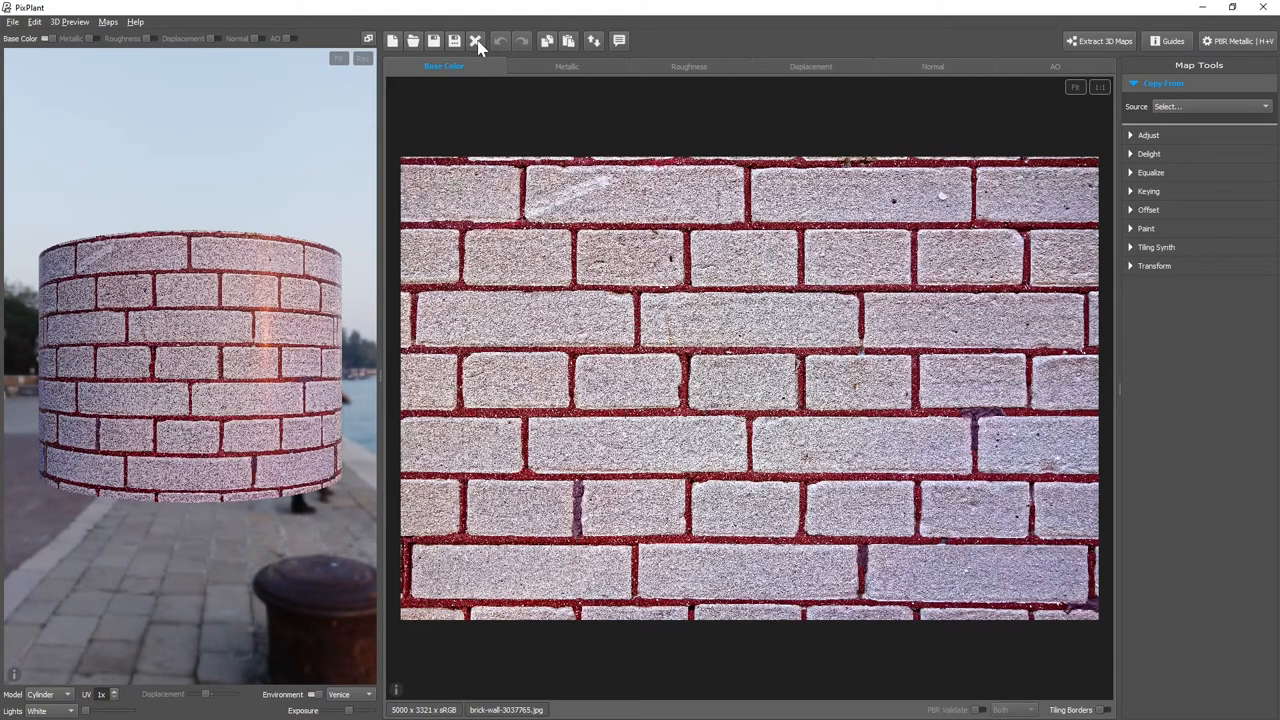
pyautogui.click(478, 36)
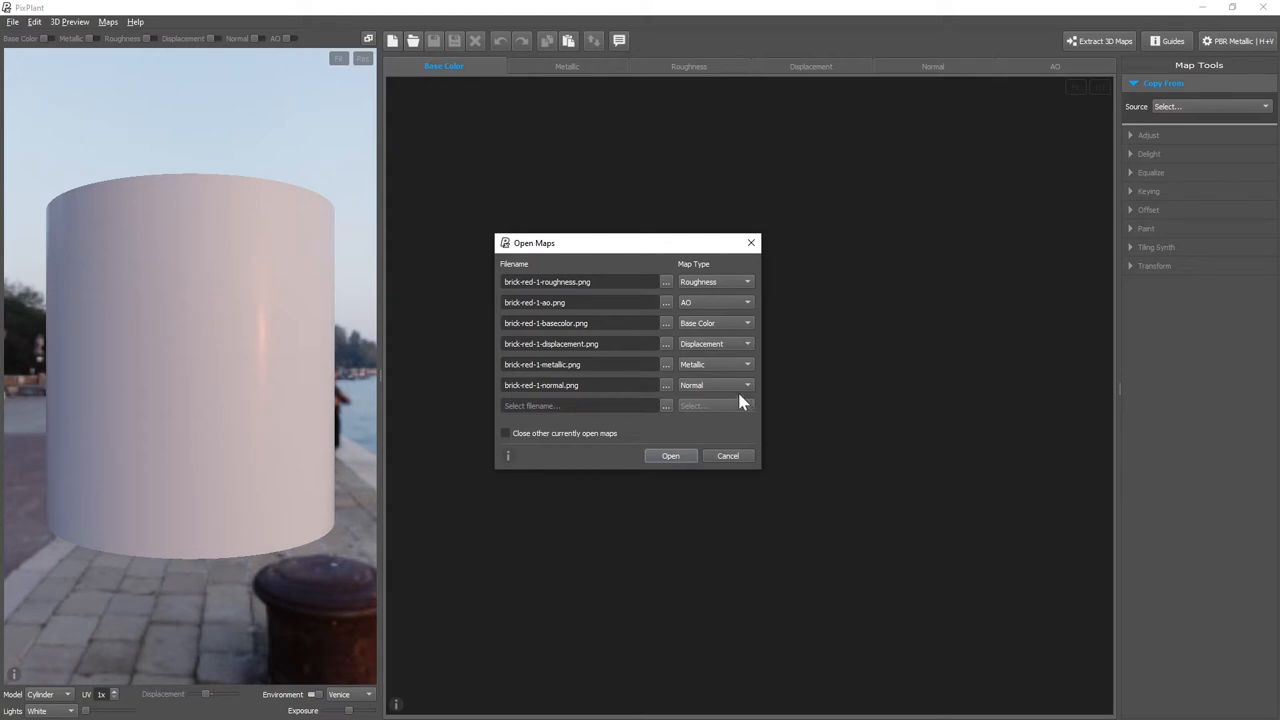
pyautogui.moveTo(656, 358)
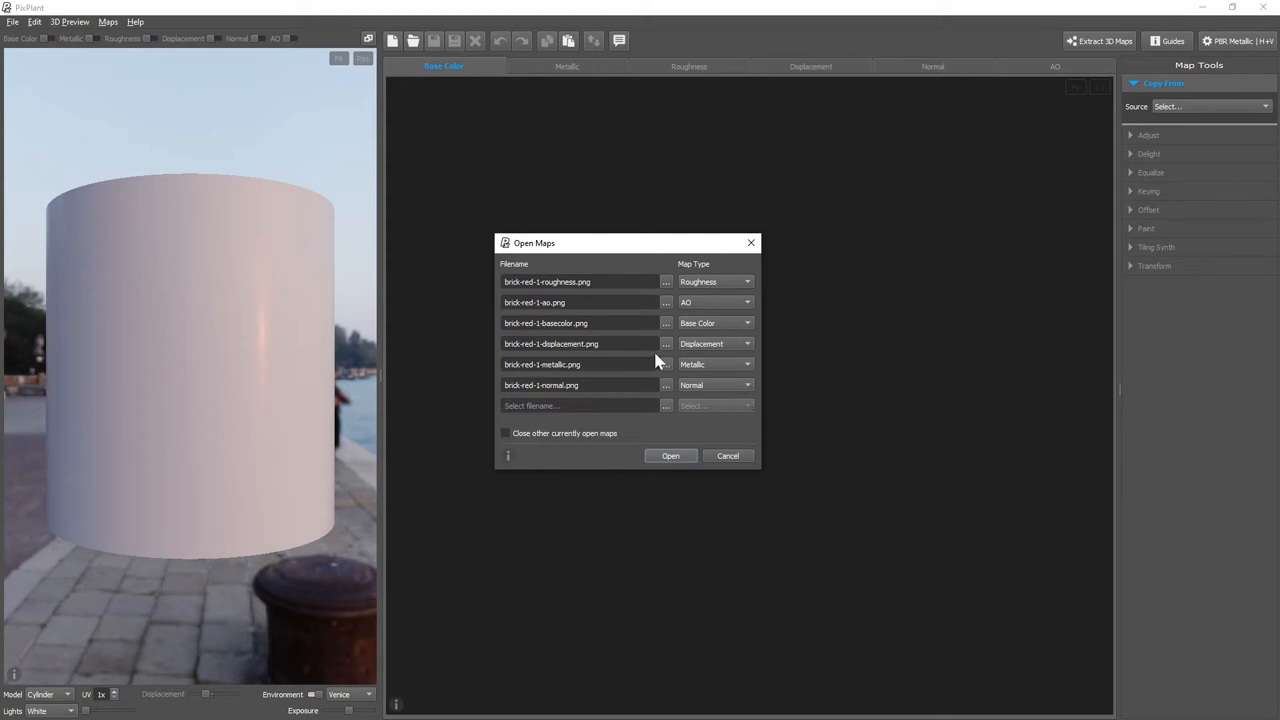
pyautogui.moveTo(612, 328)
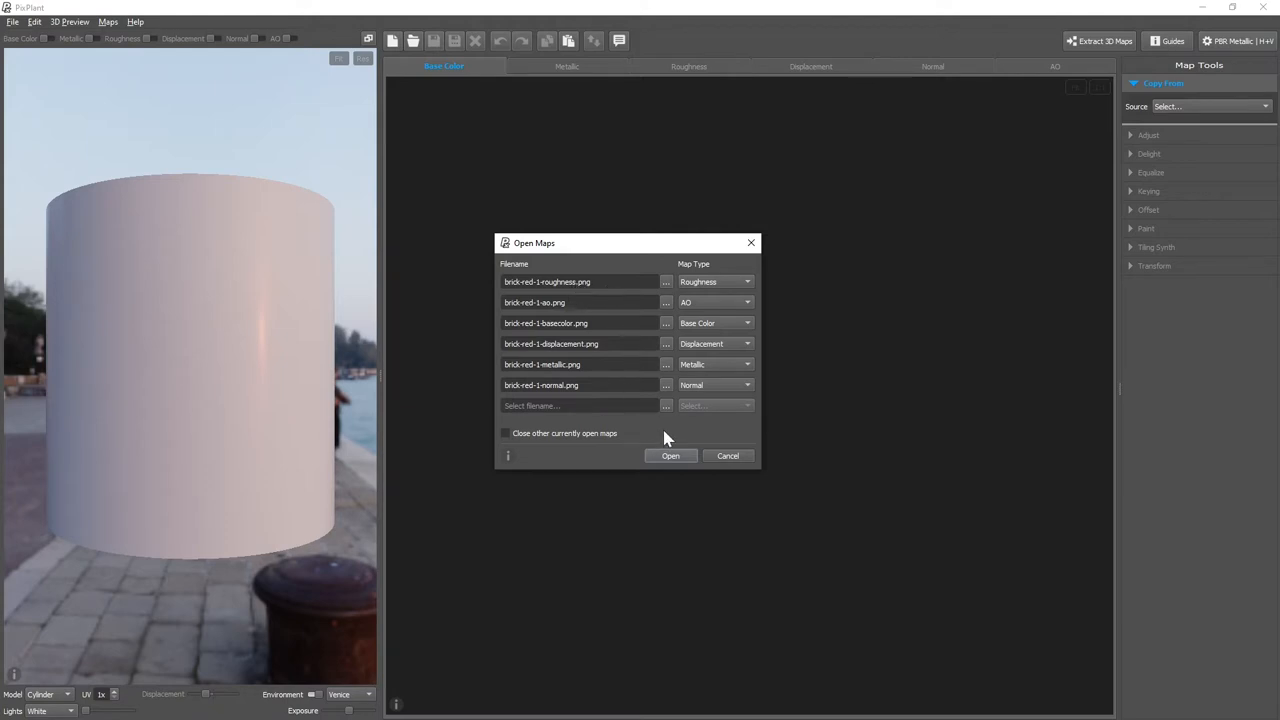
pyautogui.moveTo(688, 450)
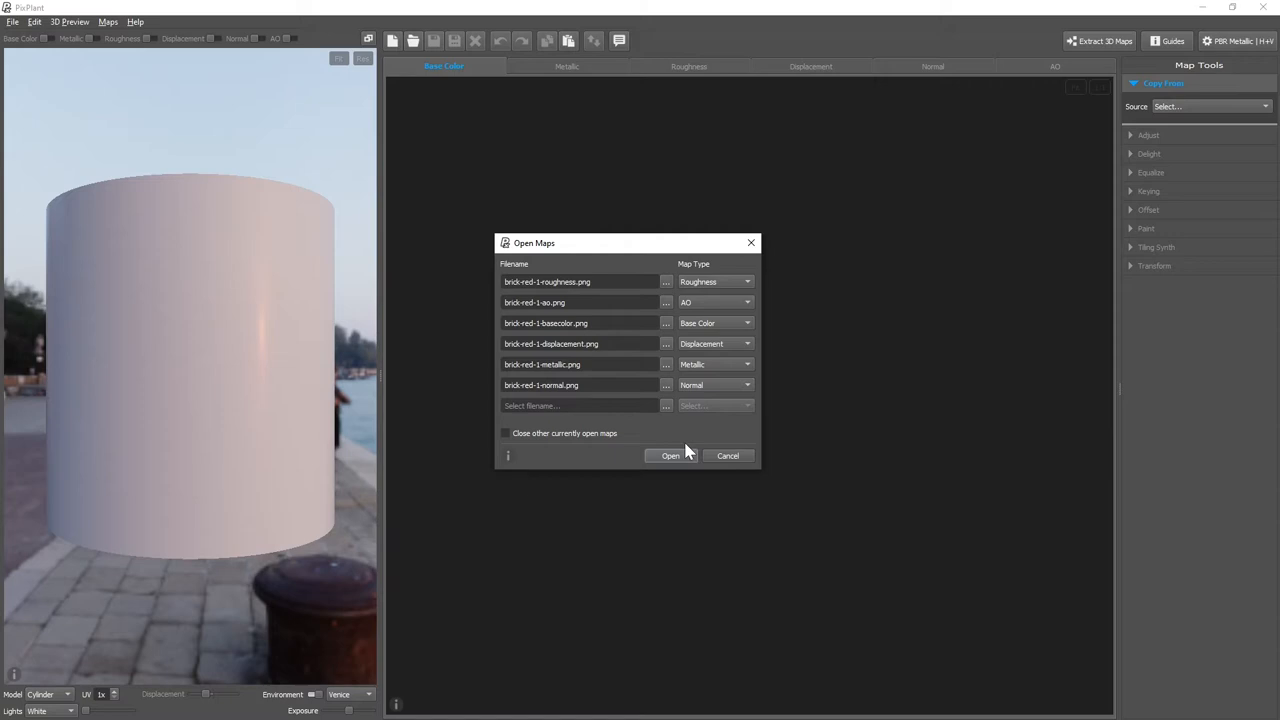
# Load the brick-red-1 map set and review its Metallic, Normal and AO maps before returning to Base Color.
pyautogui.click(668, 456)
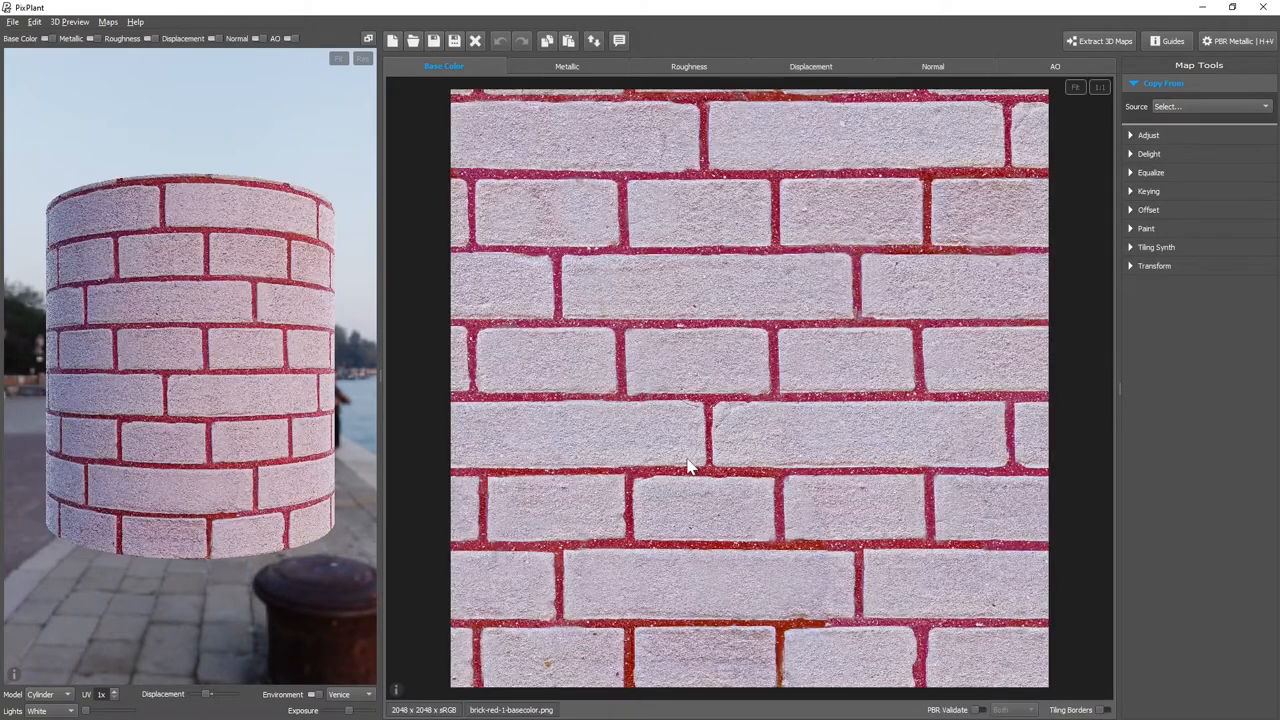
pyautogui.click(564, 66)
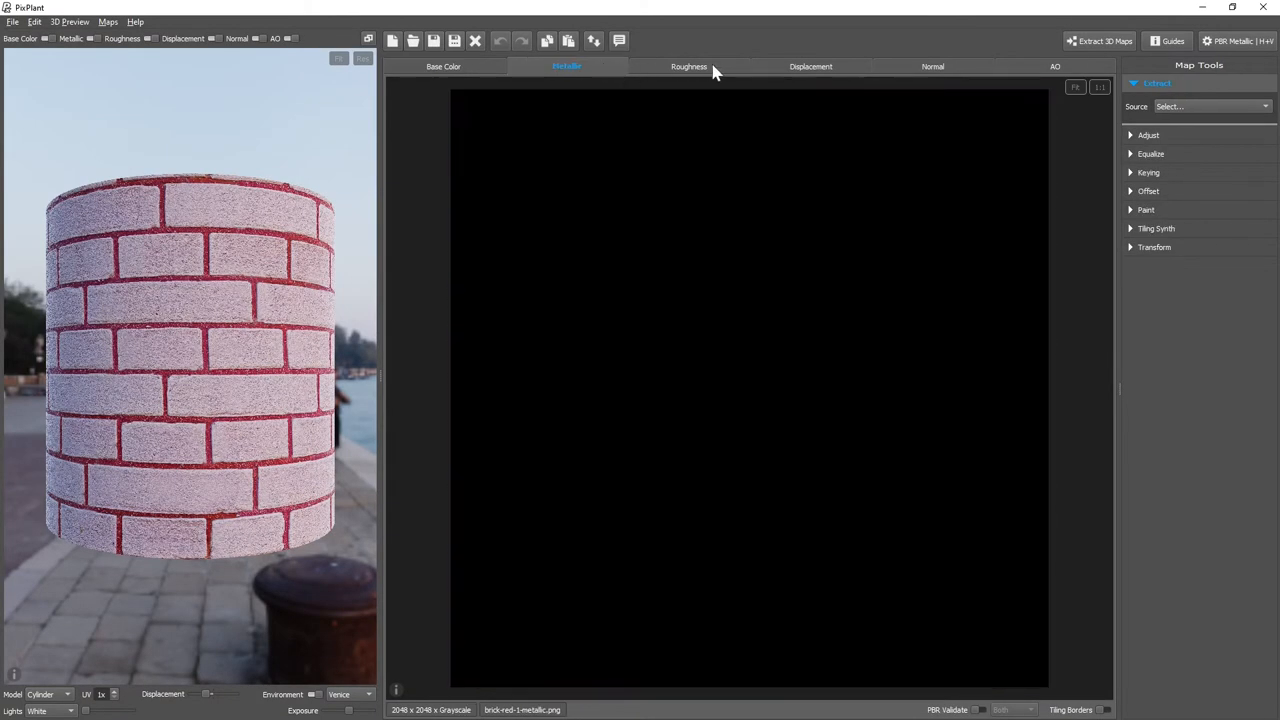
pyautogui.click(932, 66)
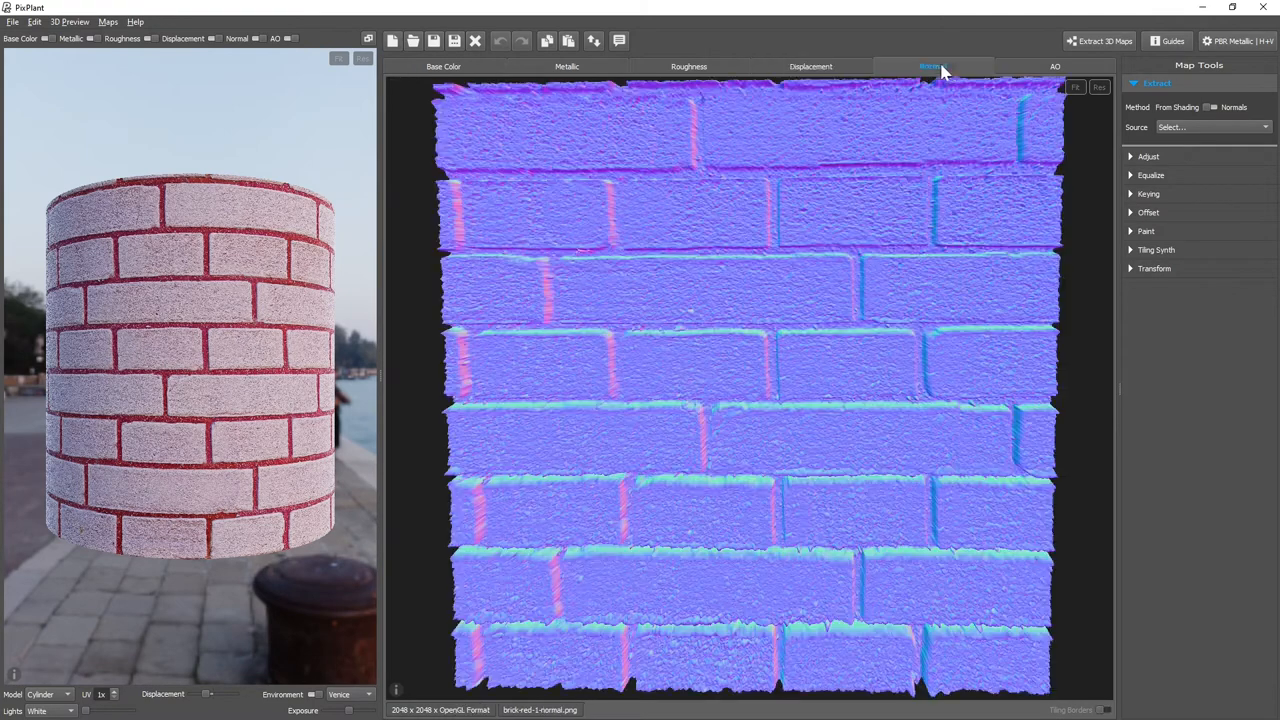
pyautogui.click(1020, 66)
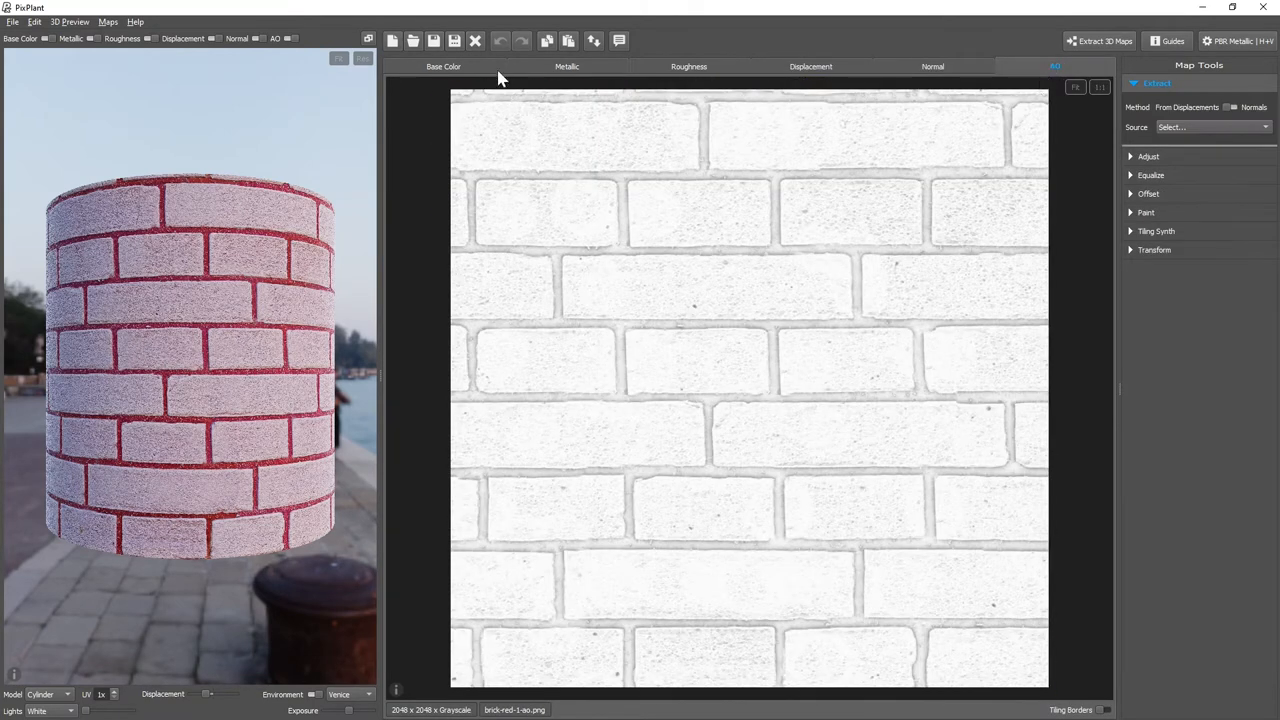
pyautogui.click(440, 68)
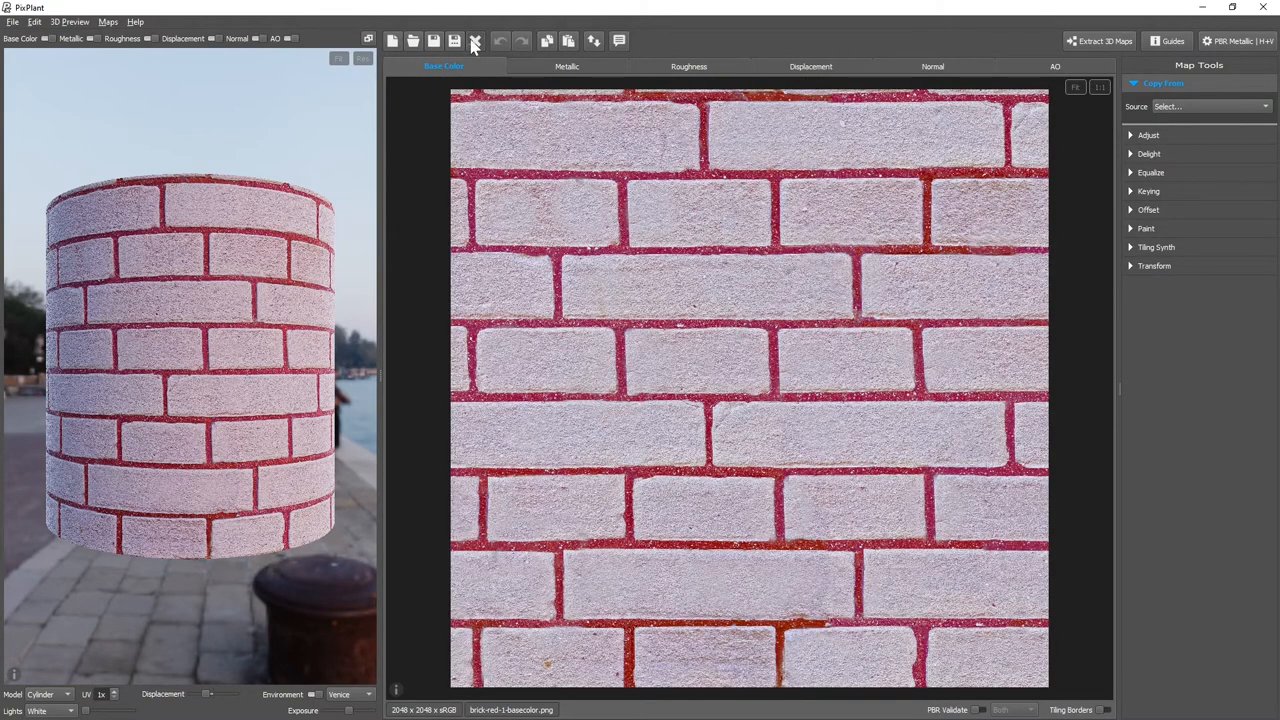
# Close the loaded brick maps and begin a new map set.
pyautogui.click(470, 38)
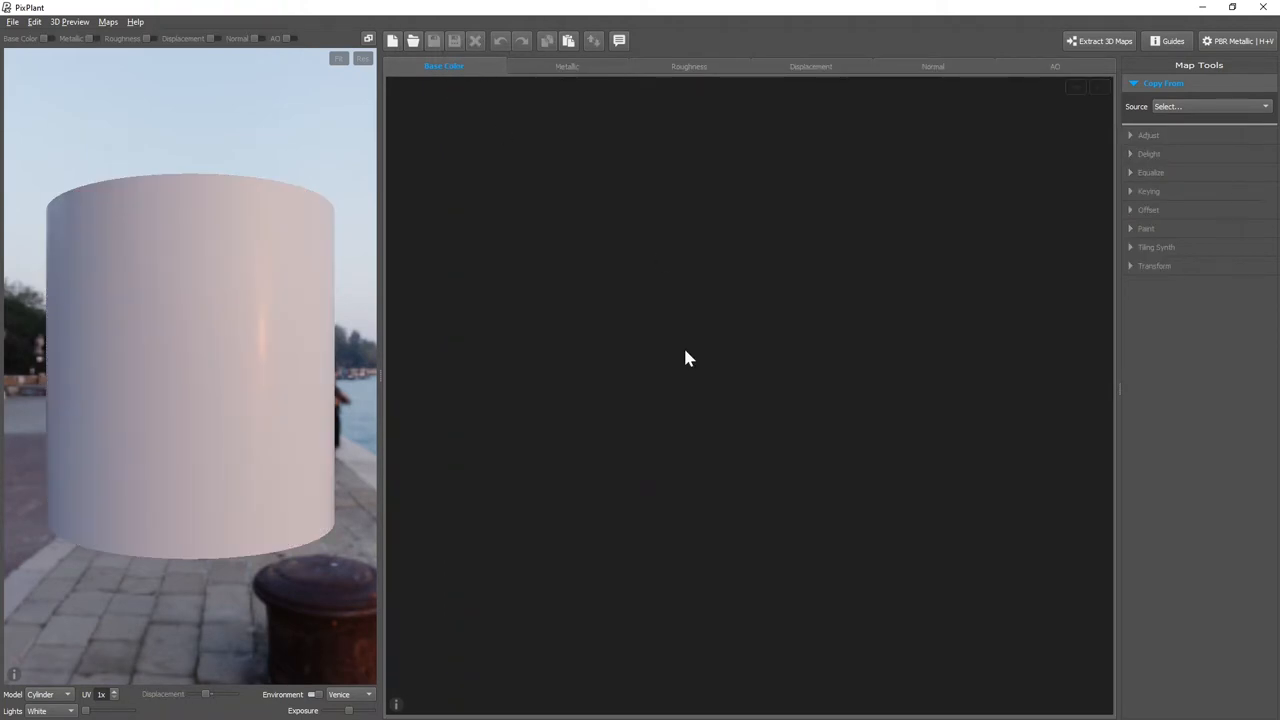
pyautogui.moveTo(616, 302)
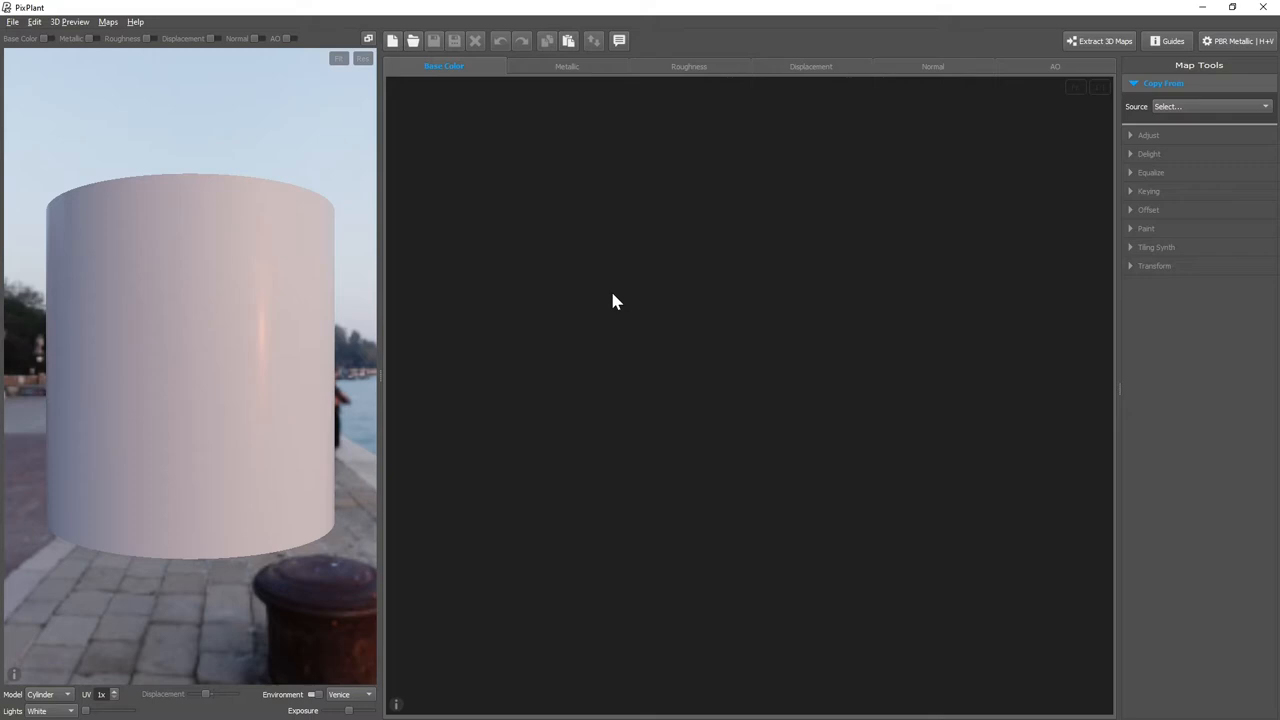
pyautogui.click(392, 40)
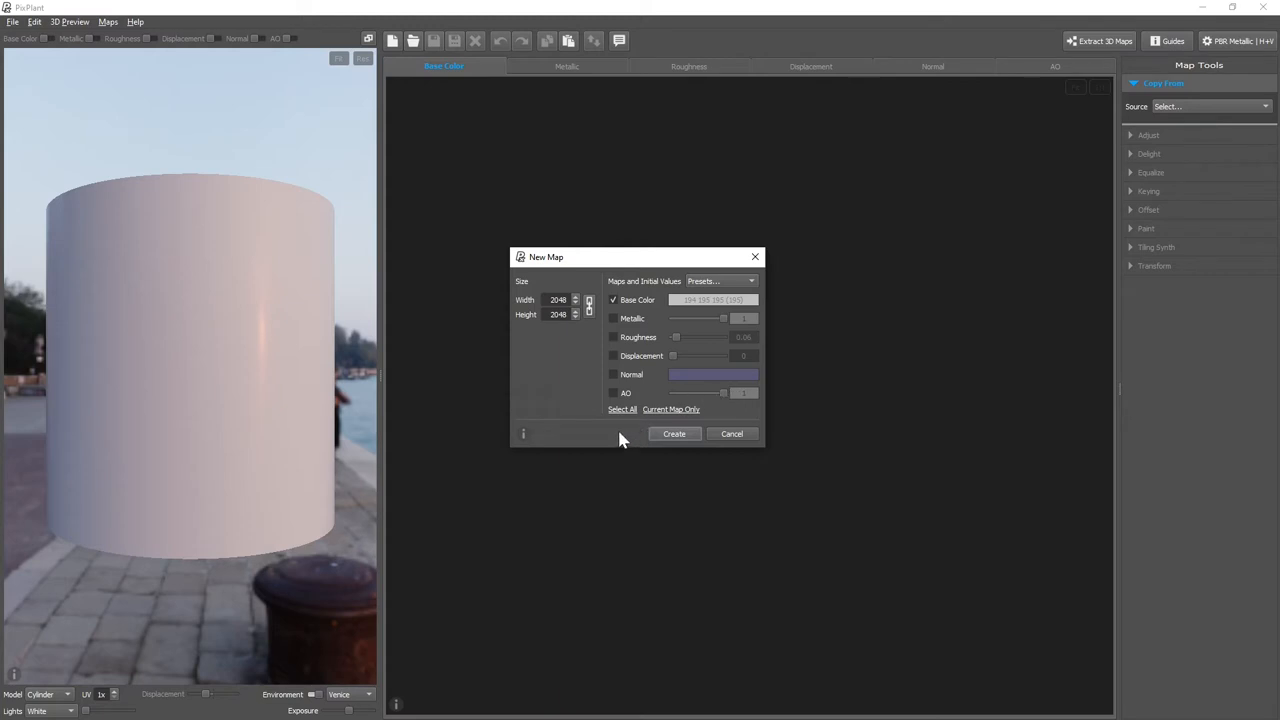
pyautogui.moveTo(628, 418)
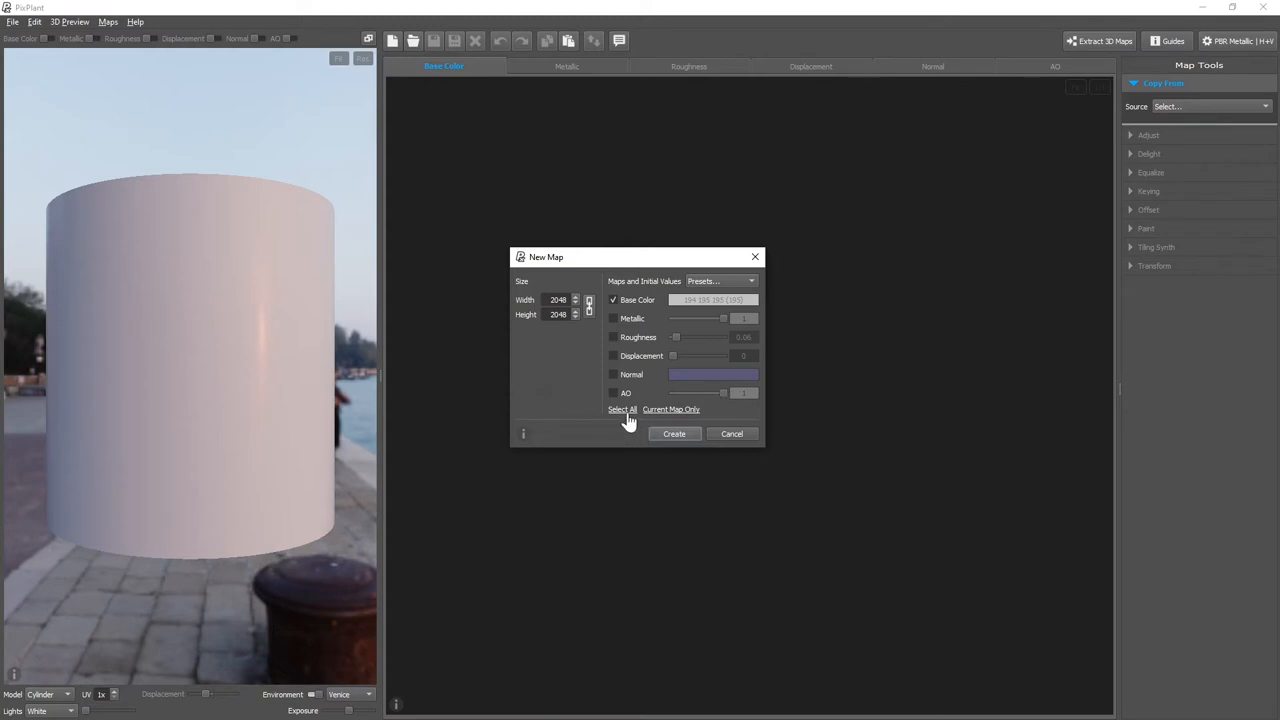
# Create a new set of all six map types using the Chromium preset.
pyautogui.click(622, 408)
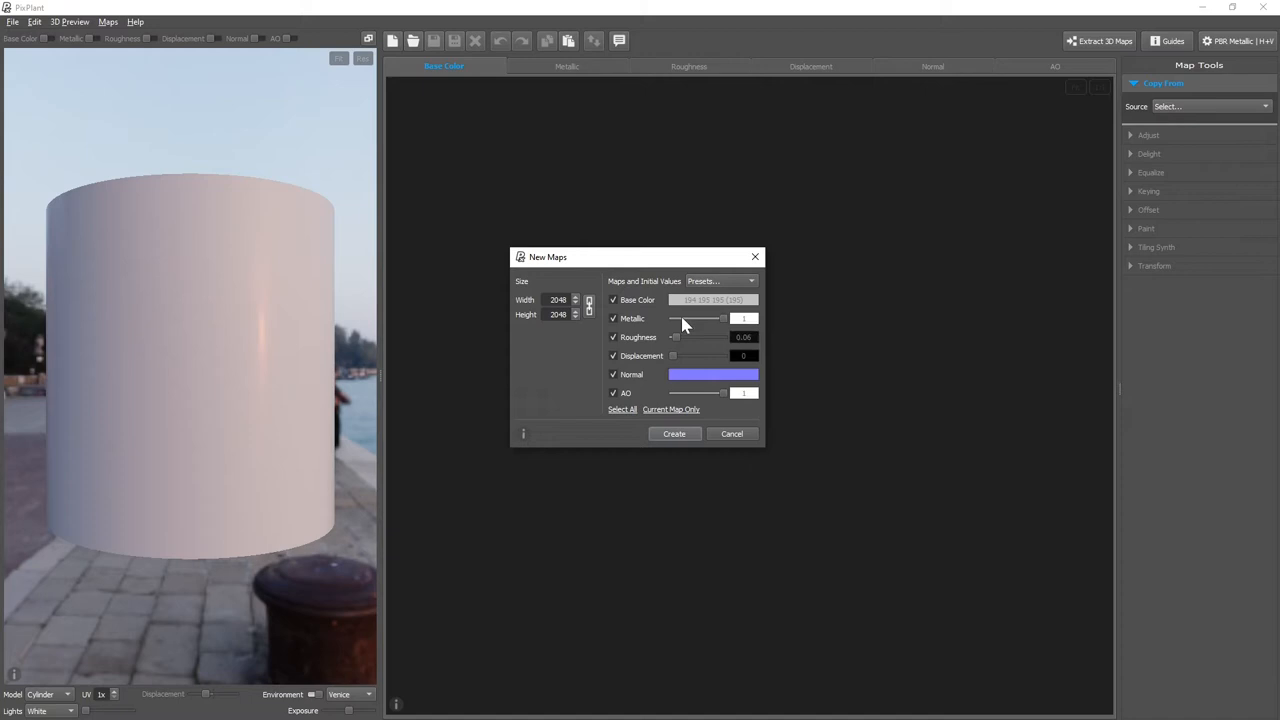
pyautogui.click(722, 280)
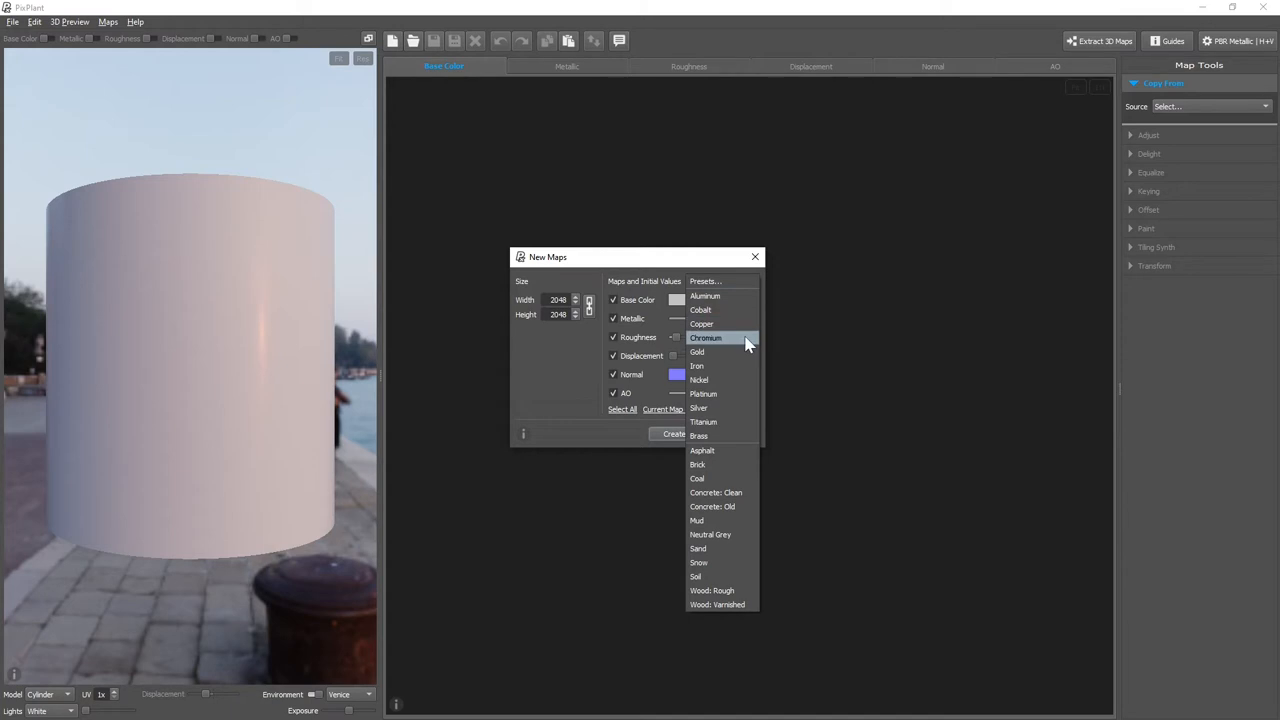
pyautogui.click(708, 336)
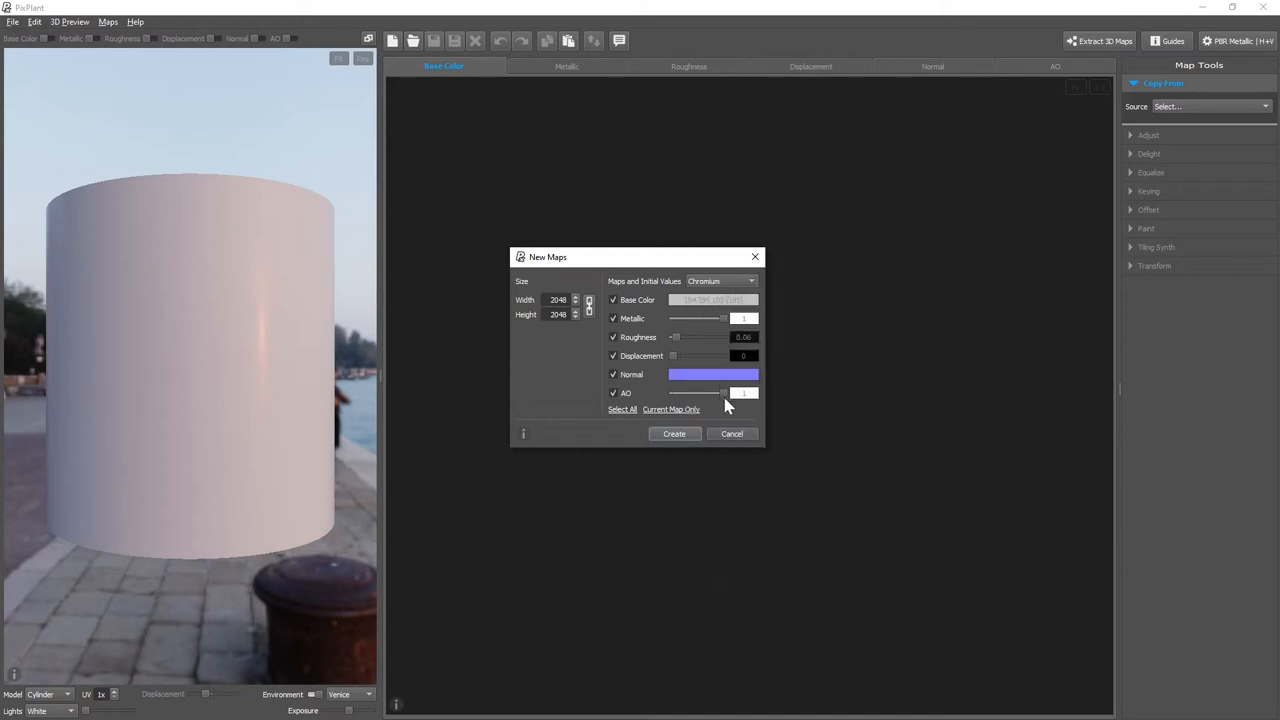
pyautogui.click(674, 434)
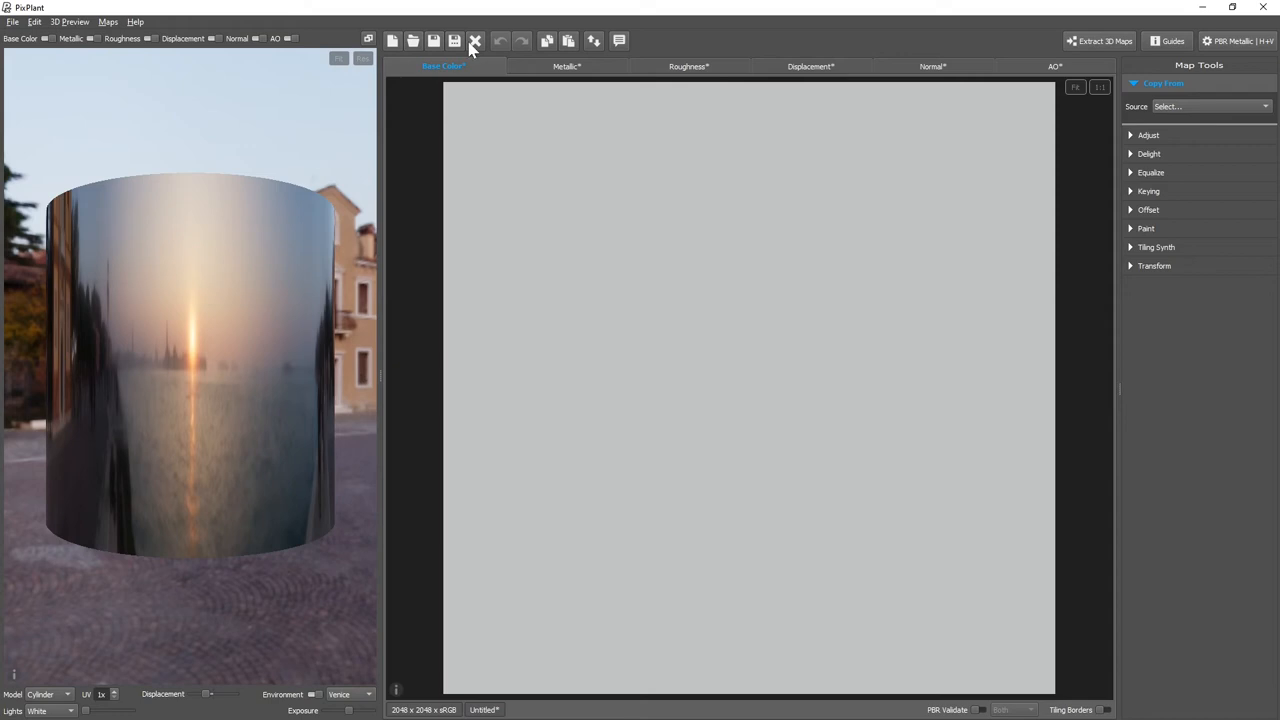
# Close the untitled Chromium maps, discarding all unsaved changes.
pyautogui.click(478, 40)
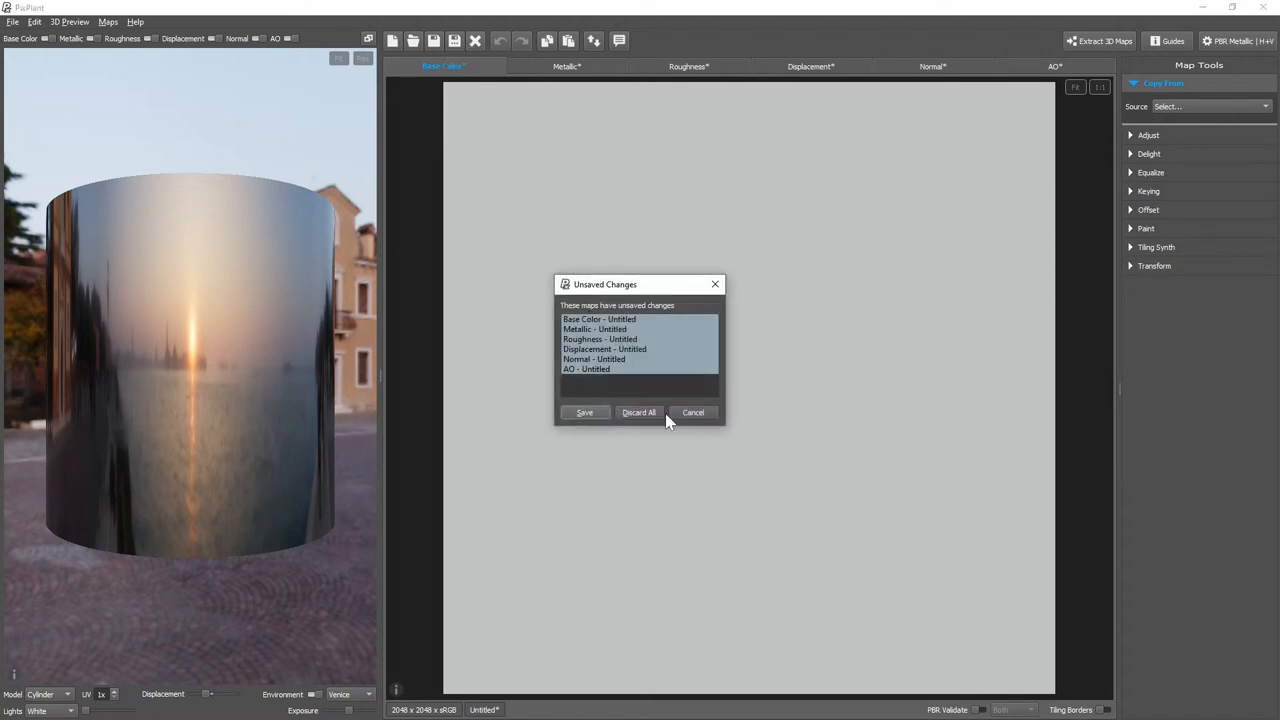
pyautogui.click(638, 412)
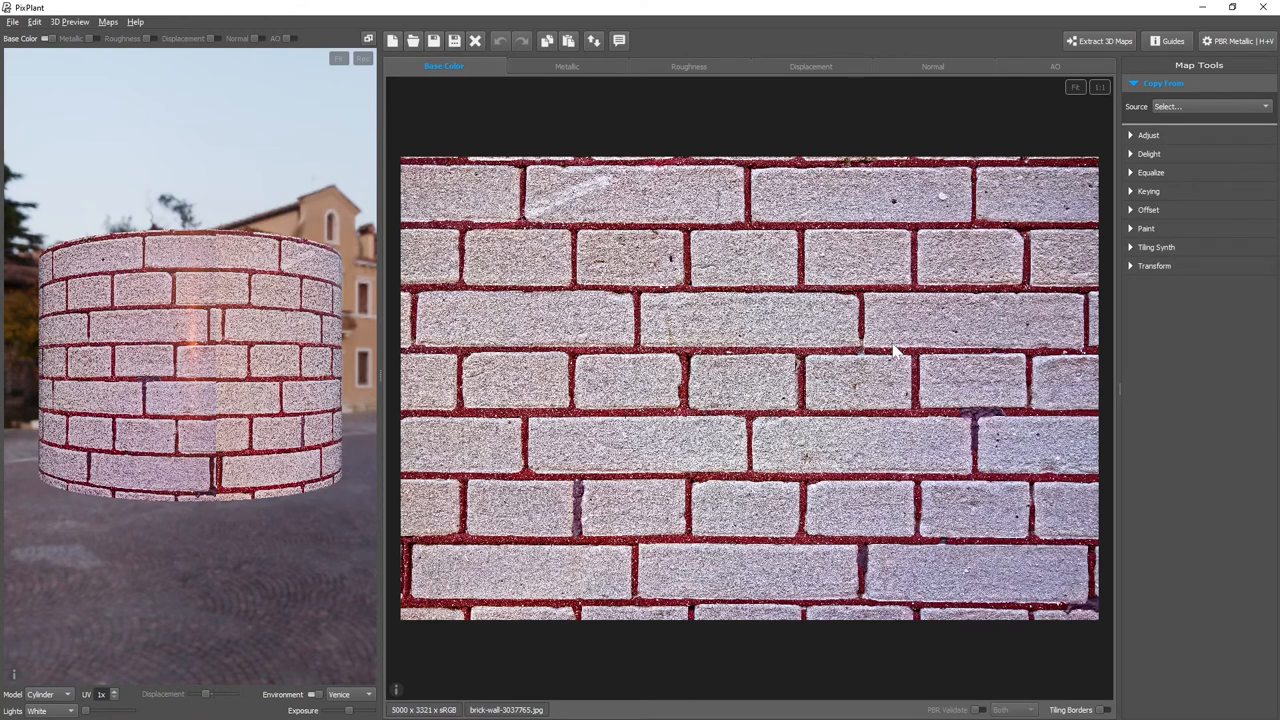
pyautogui.moveTo(852, 76)
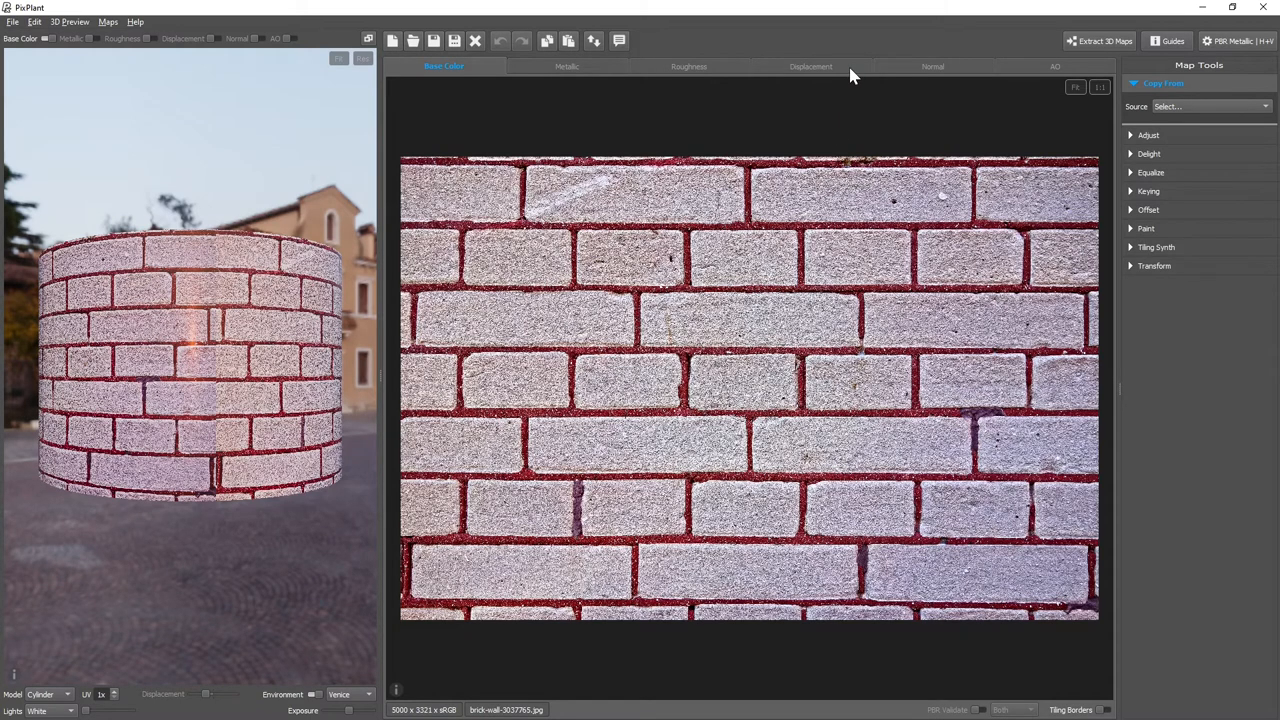
# Set the Displacement map's source to the Base Color Map.
pyautogui.click(812, 66)
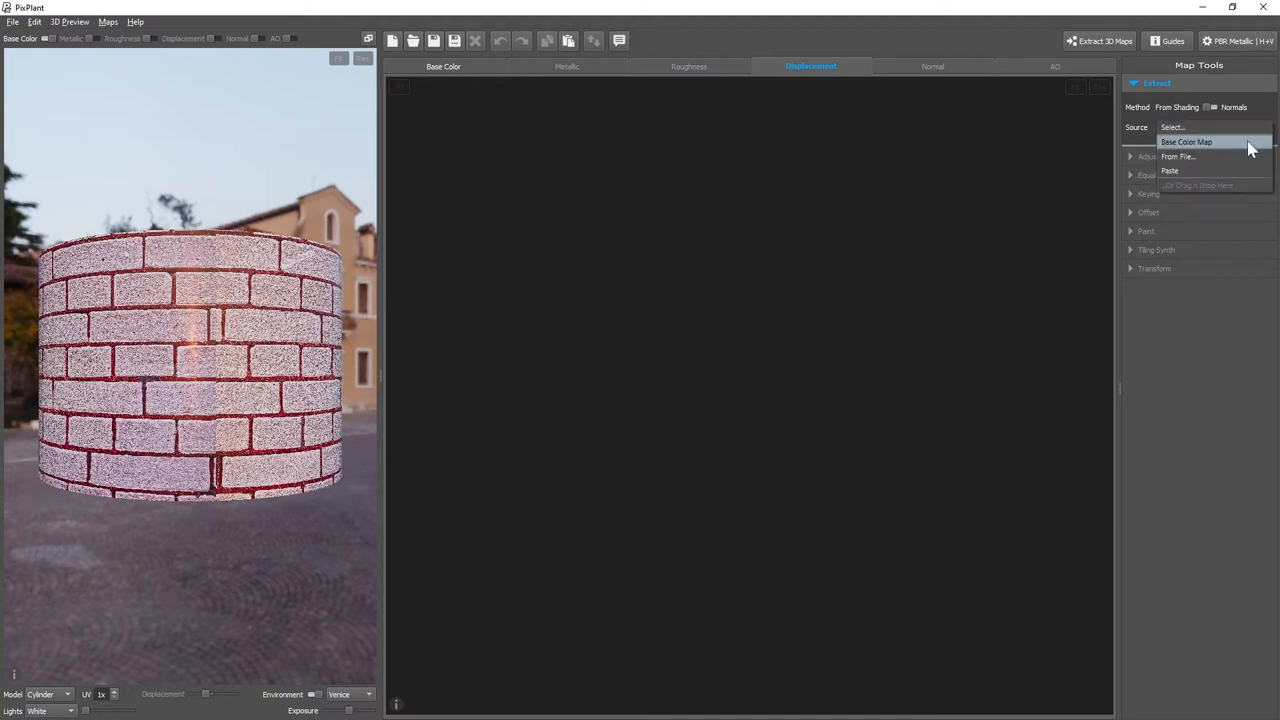
pyautogui.click(1188, 140)
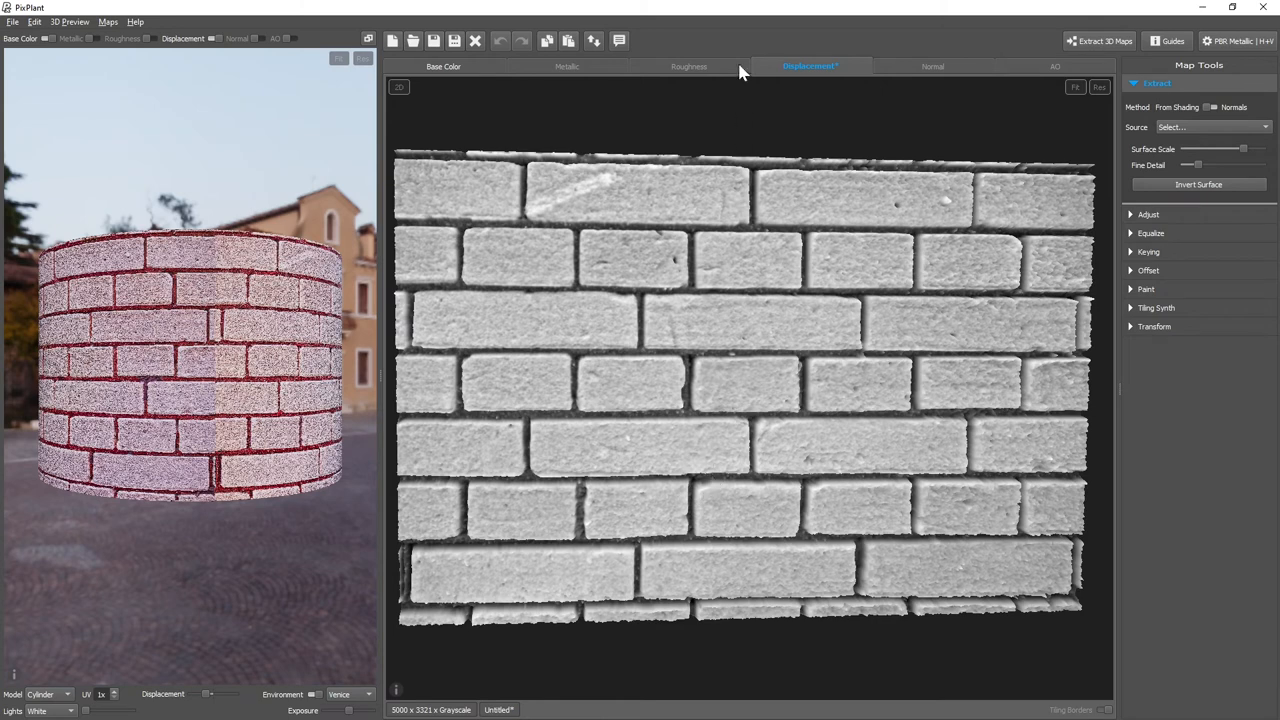
# Derive the Roughness map from the Base Color Map and adjust its scale.
pyautogui.click(688, 68)
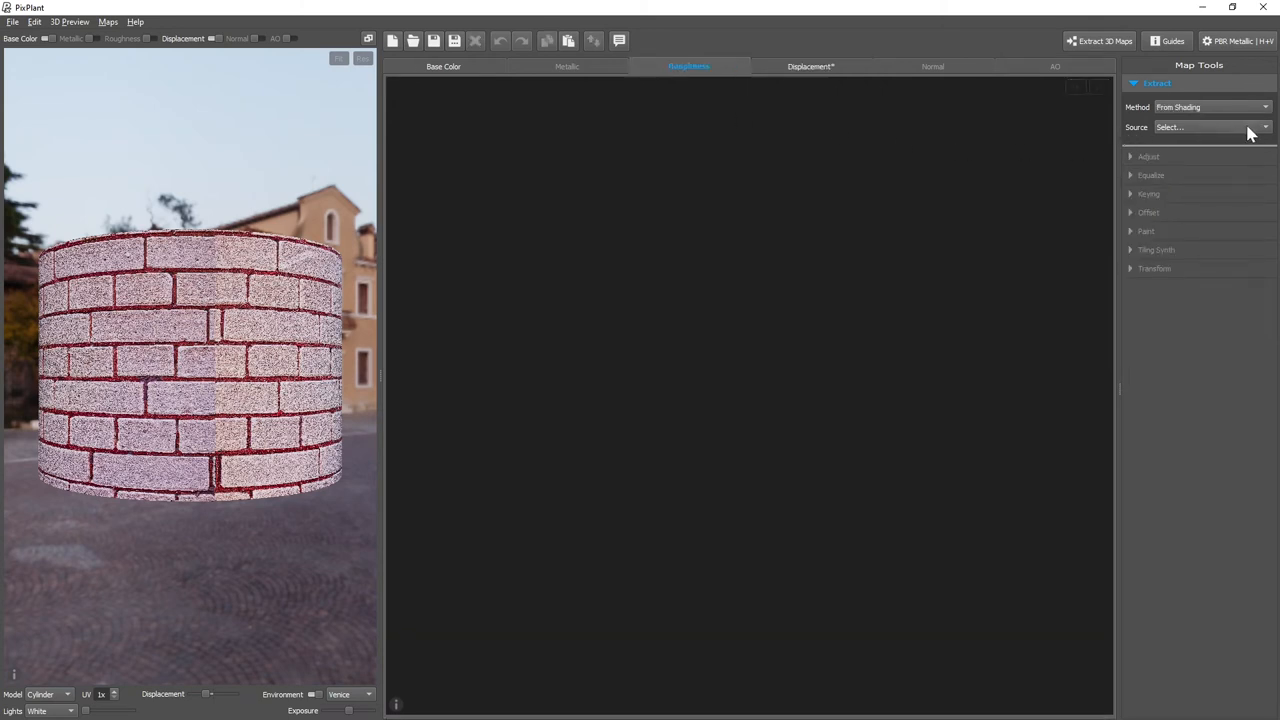
pyautogui.click(1216, 128)
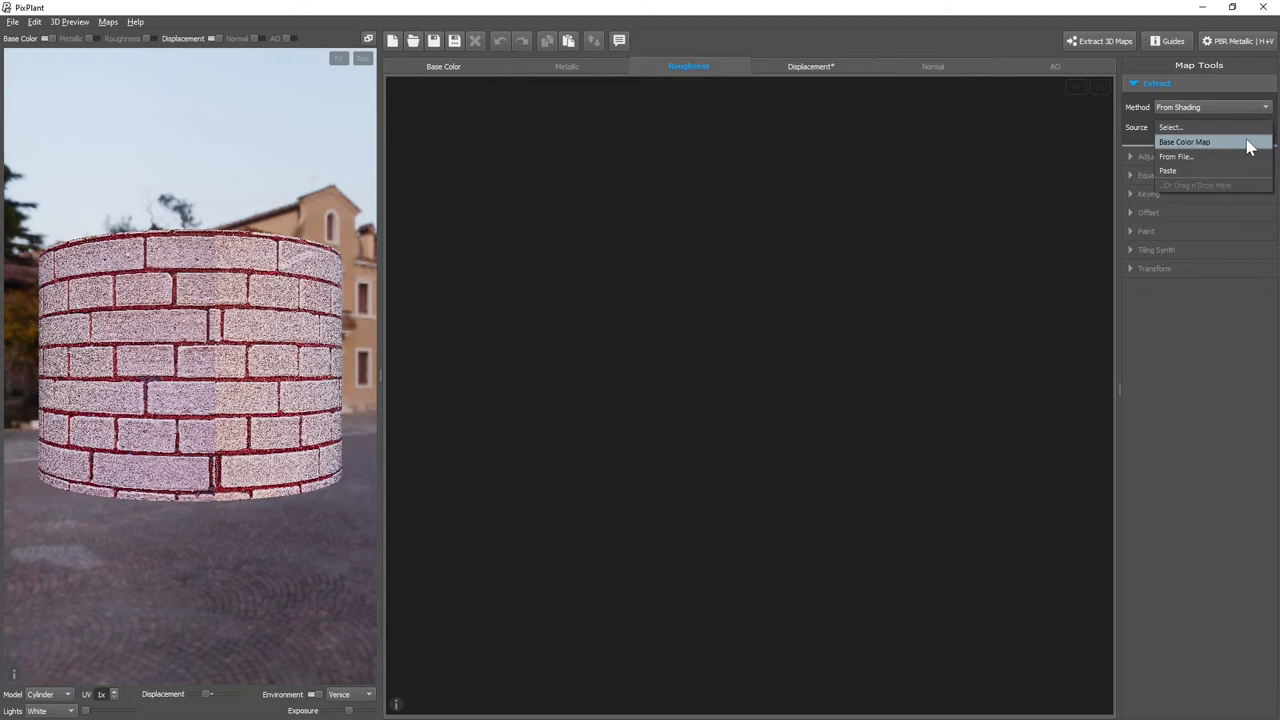
pyautogui.click(1188, 144)
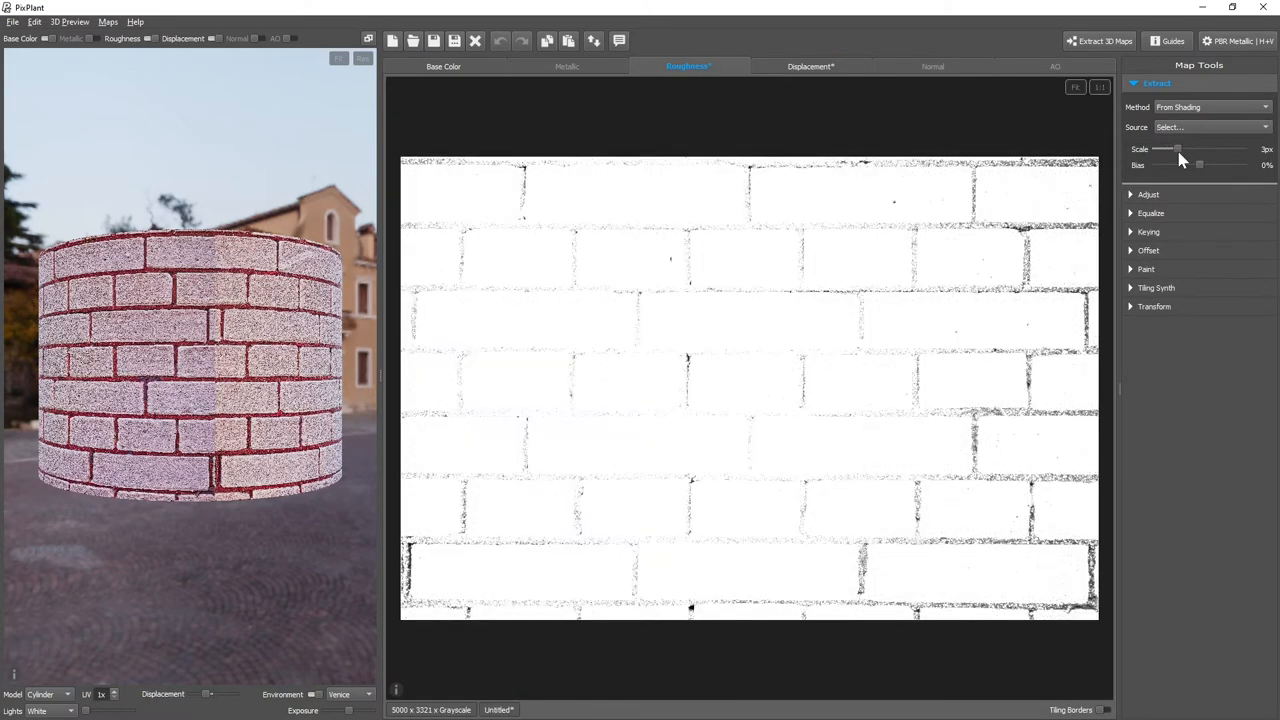
pyautogui.moveTo(1178, 148); pyautogui.dragTo(1156, 148)
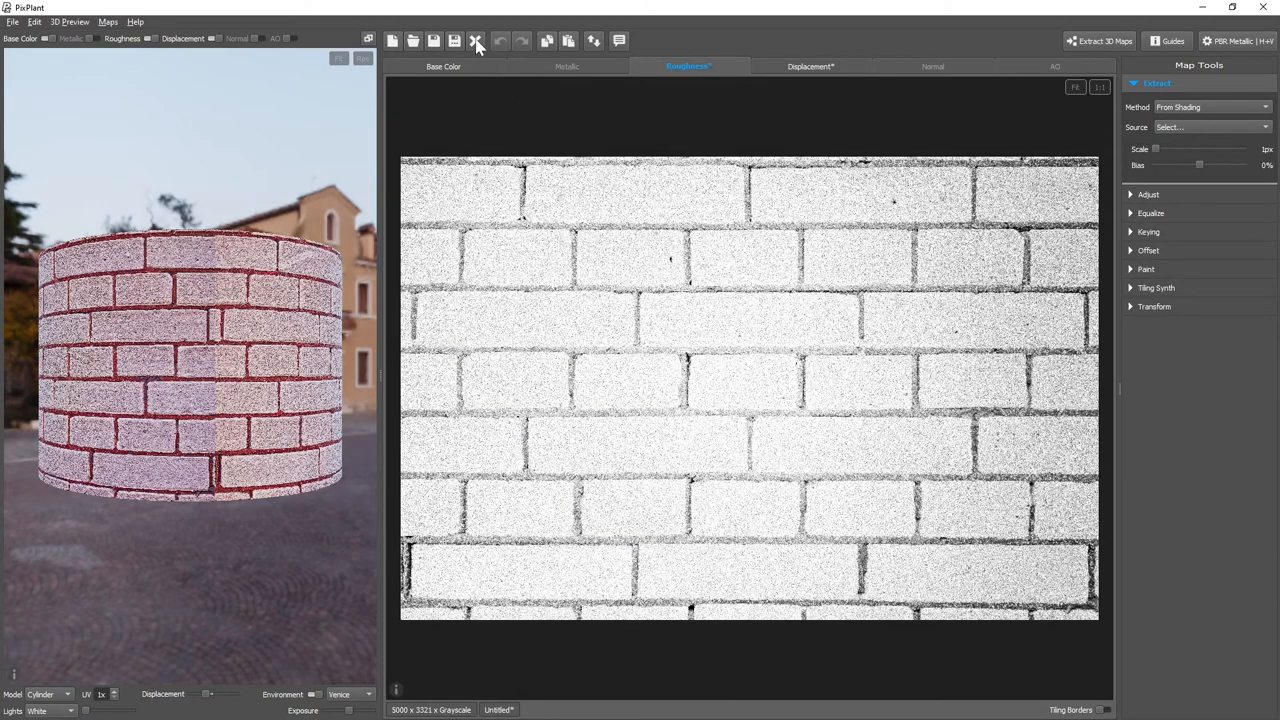
# Close all maps, discarding the unsaved roughness and displacement.
pyautogui.click(476, 36)
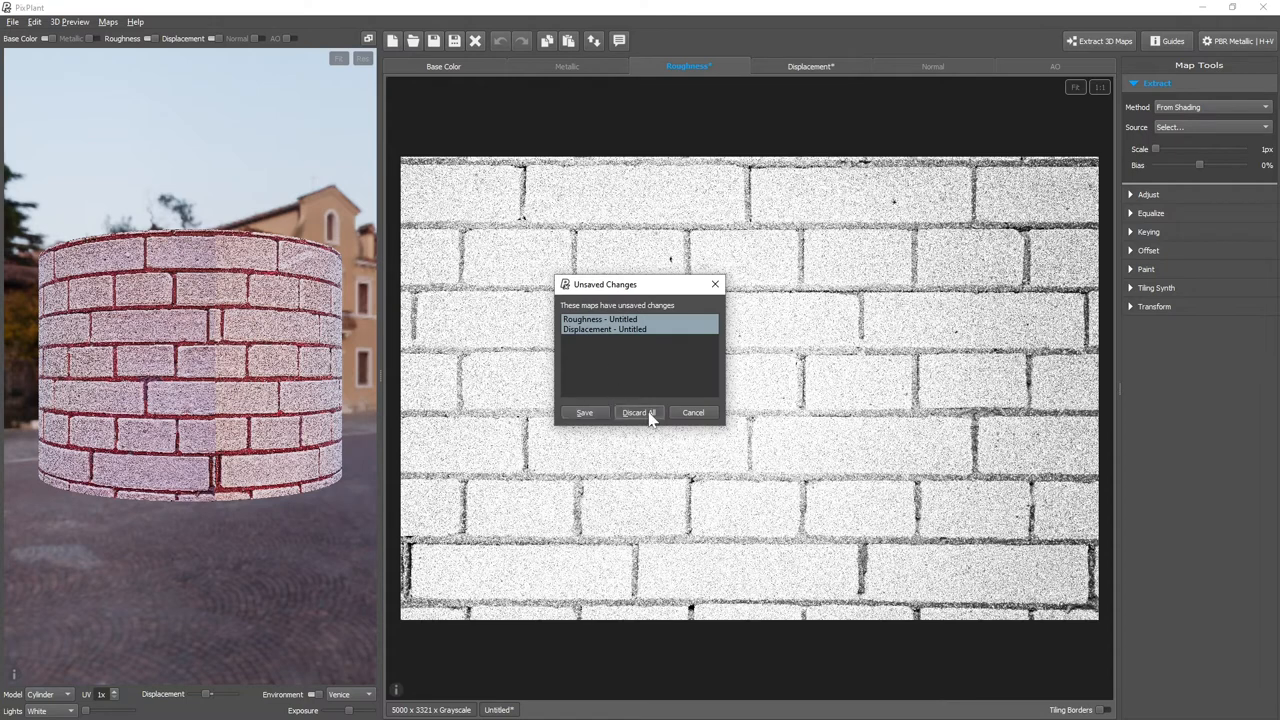
pyautogui.click(638, 412)
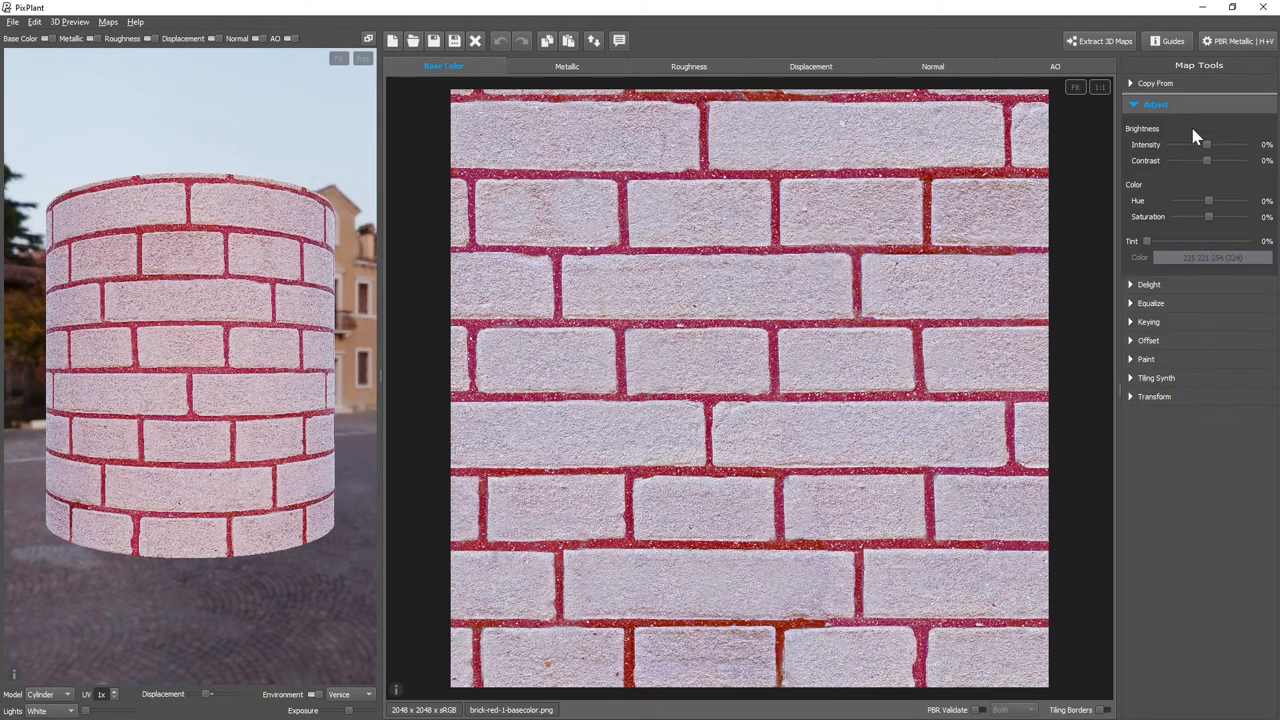
# Shift the base colour hue to about -22% so the mortar turns yellowish, then hide colour in the 3D preview.
pyautogui.moveTo(1208, 200); pyautogui.dragTo(1204, 200)
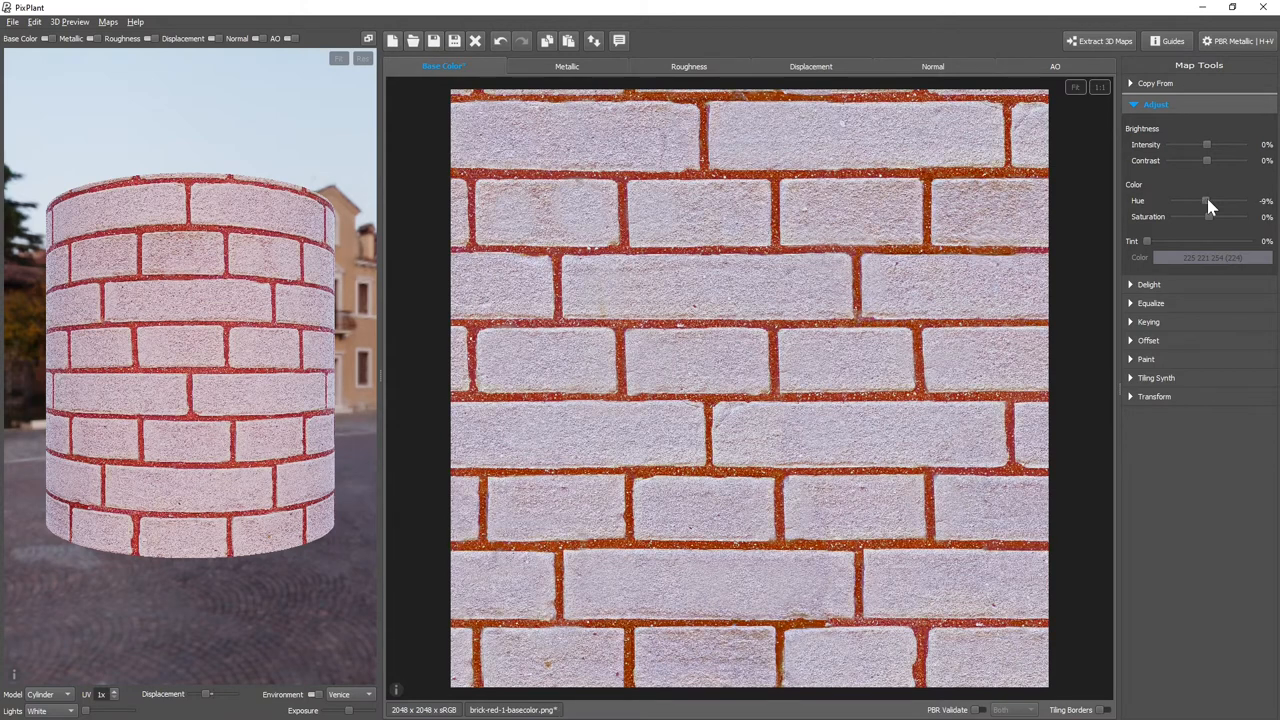
pyautogui.moveTo(1208, 200); pyautogui.dragTo(1202, 200)
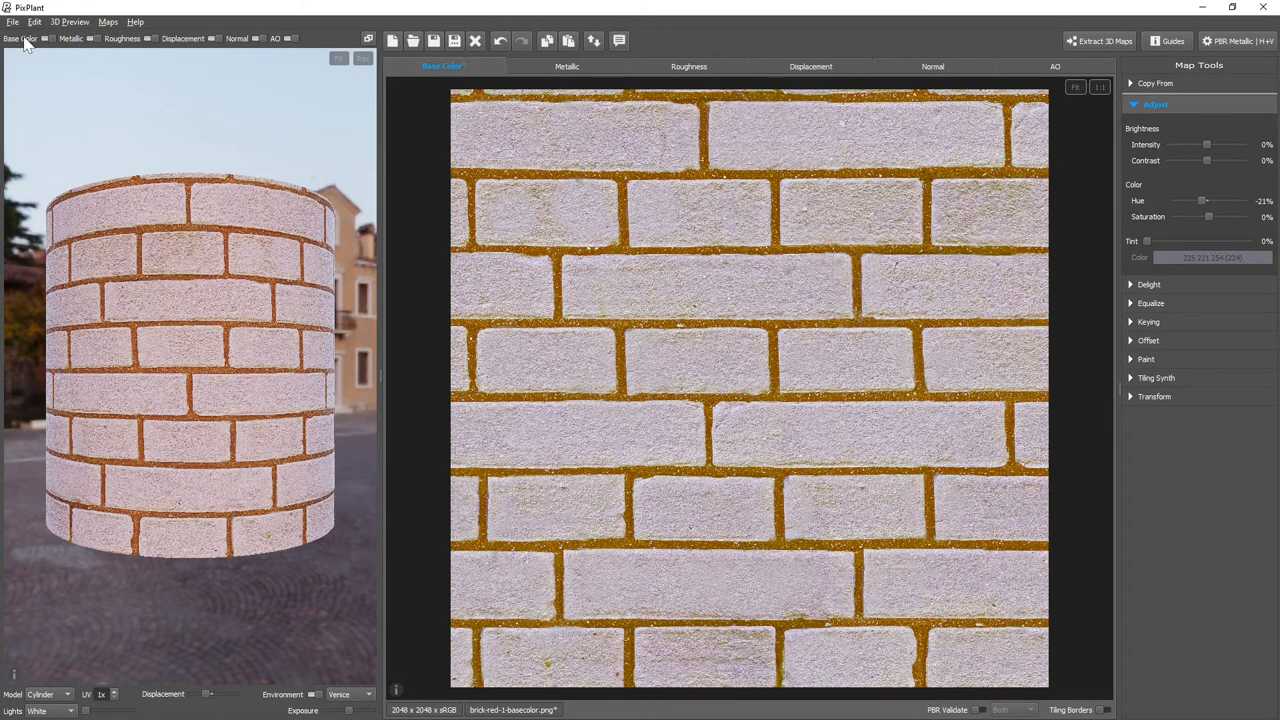
pyautogui.click(932, 66)
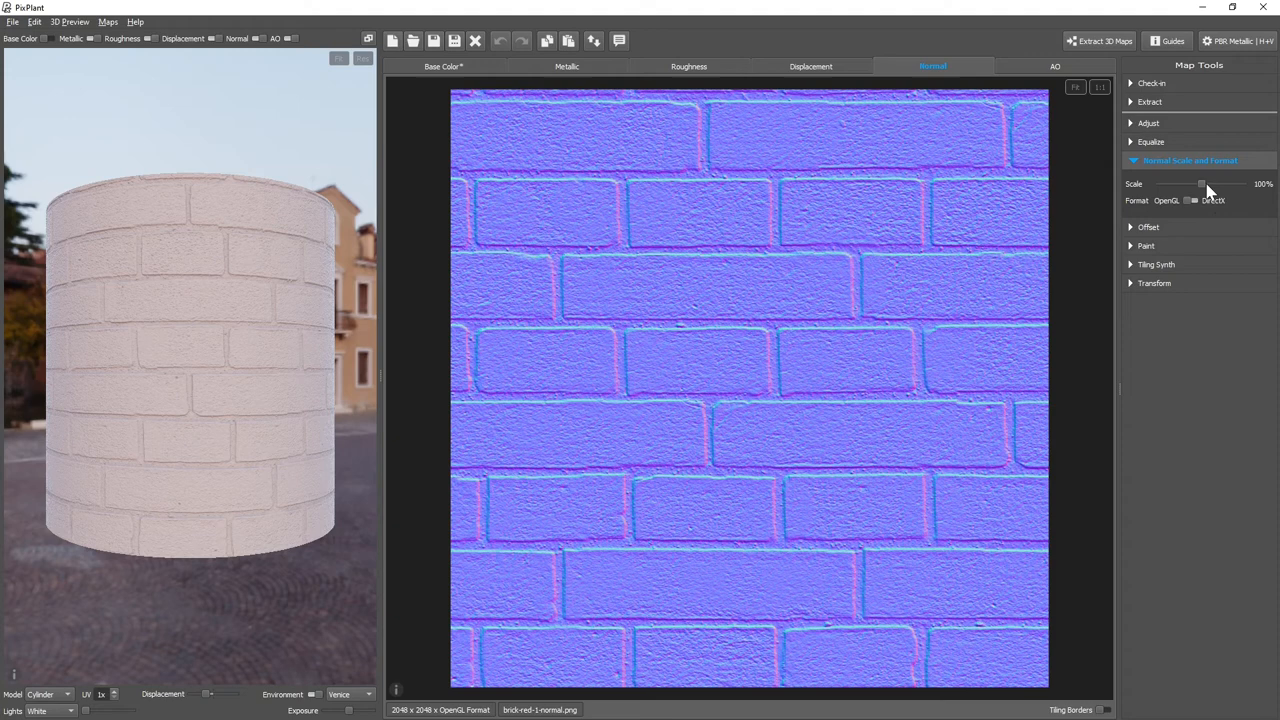
# Raise the Normal map scale to about 160% for deeper brick relief.
pyautogui.moveTo(1202, 184); pyautogui.dragTo(1208, 184)
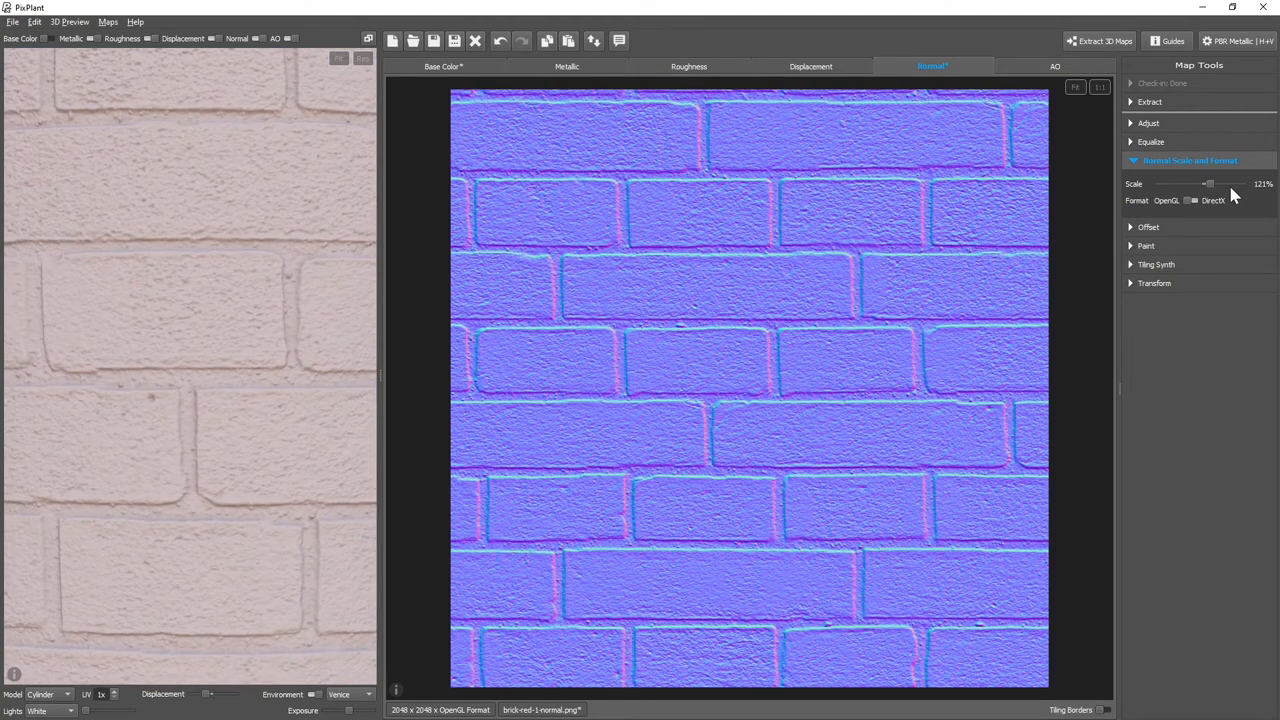
pyautogui.moveTo(1208, 184); pyautogui.dragTo(1230, 184)
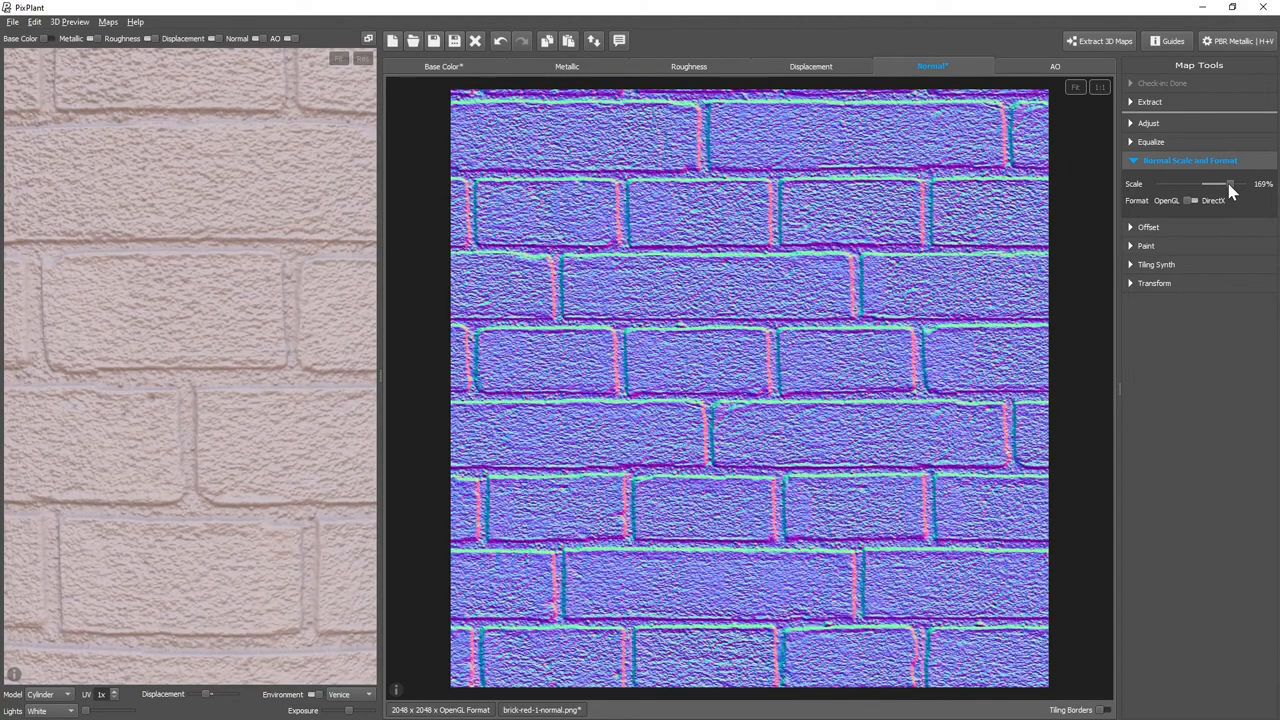
pyautogui.moveTo(1228, 184); pyautogui.dragTo(1236, 184)
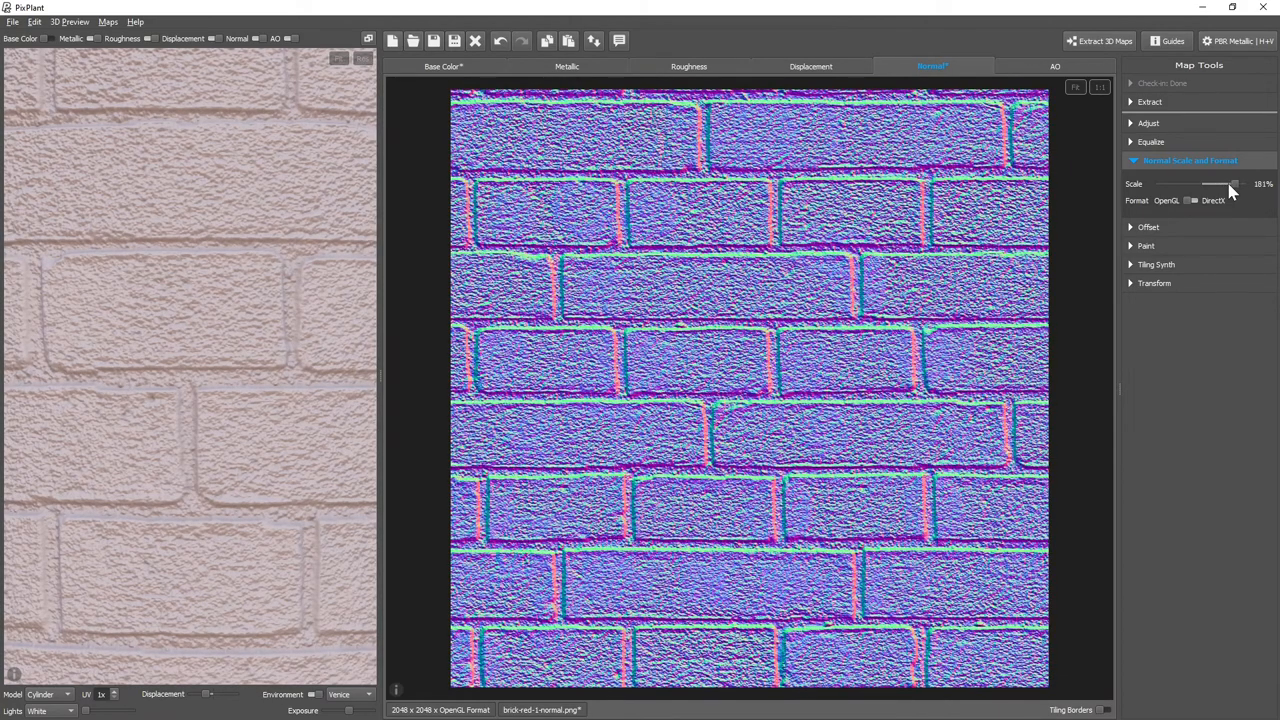
pyautogui.moveTo(1234, 184); pyautogui.dragTo(1228, 184)
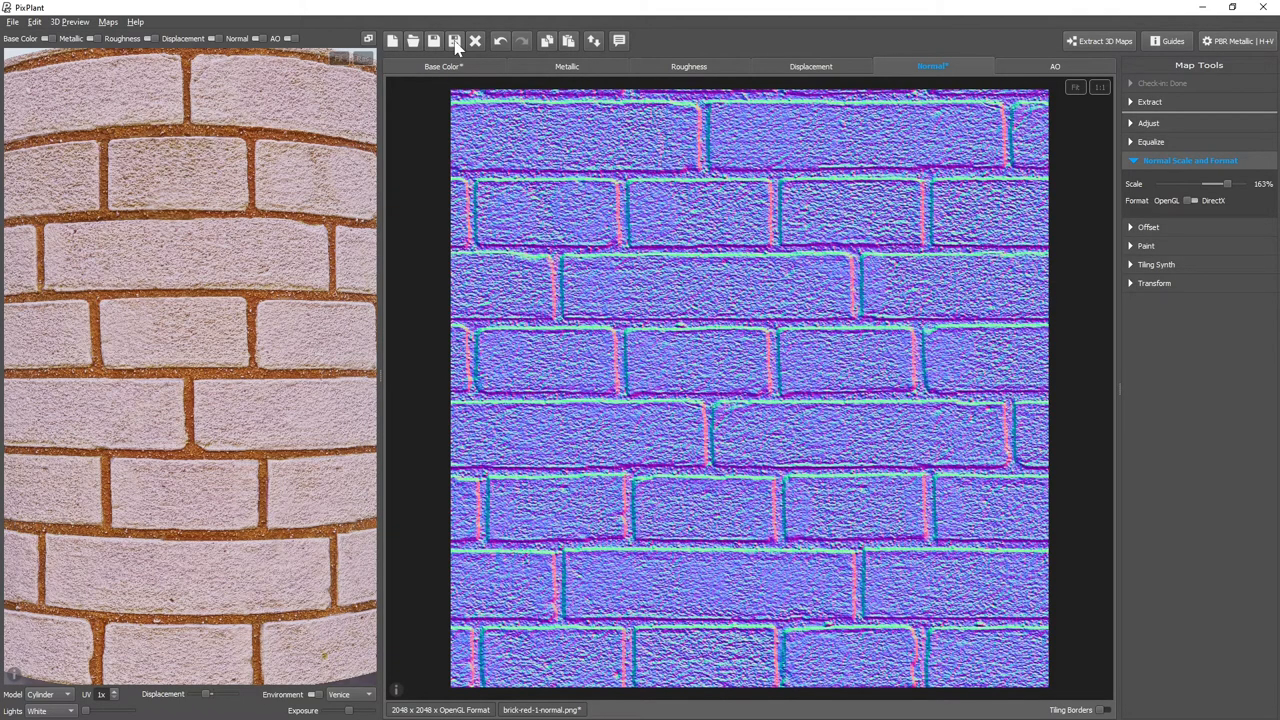
# Save all maps as PNG with default map bits under the base name brick-red-2.
pyautogui.click(452, 40)
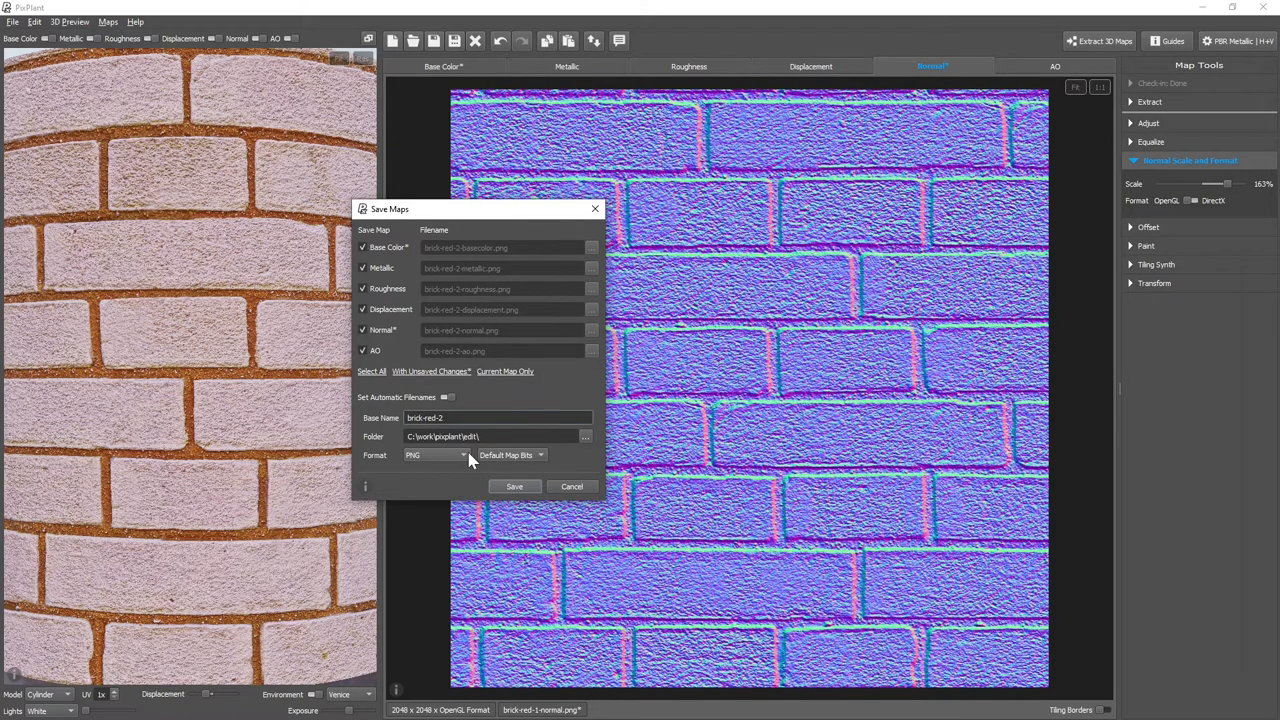
pyautogui.click(436, 454)
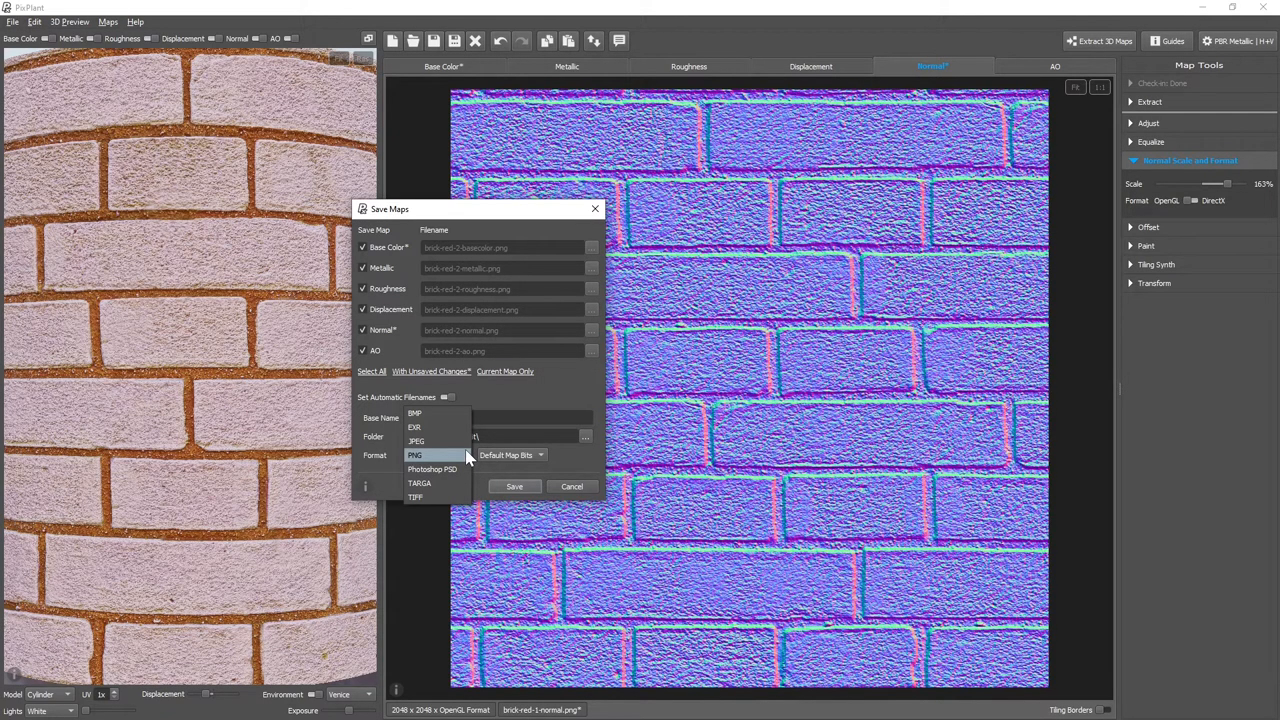
pyautogui.click(416, 456)
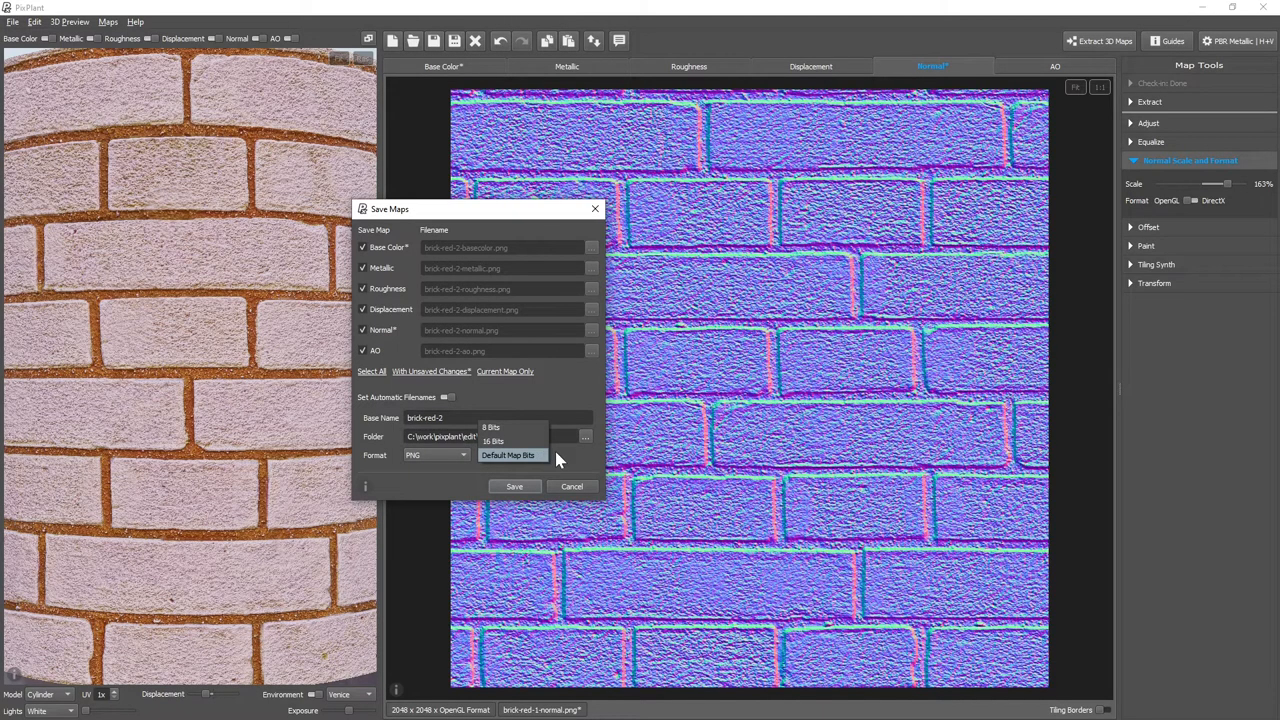
pyautogui.click(512, 456)
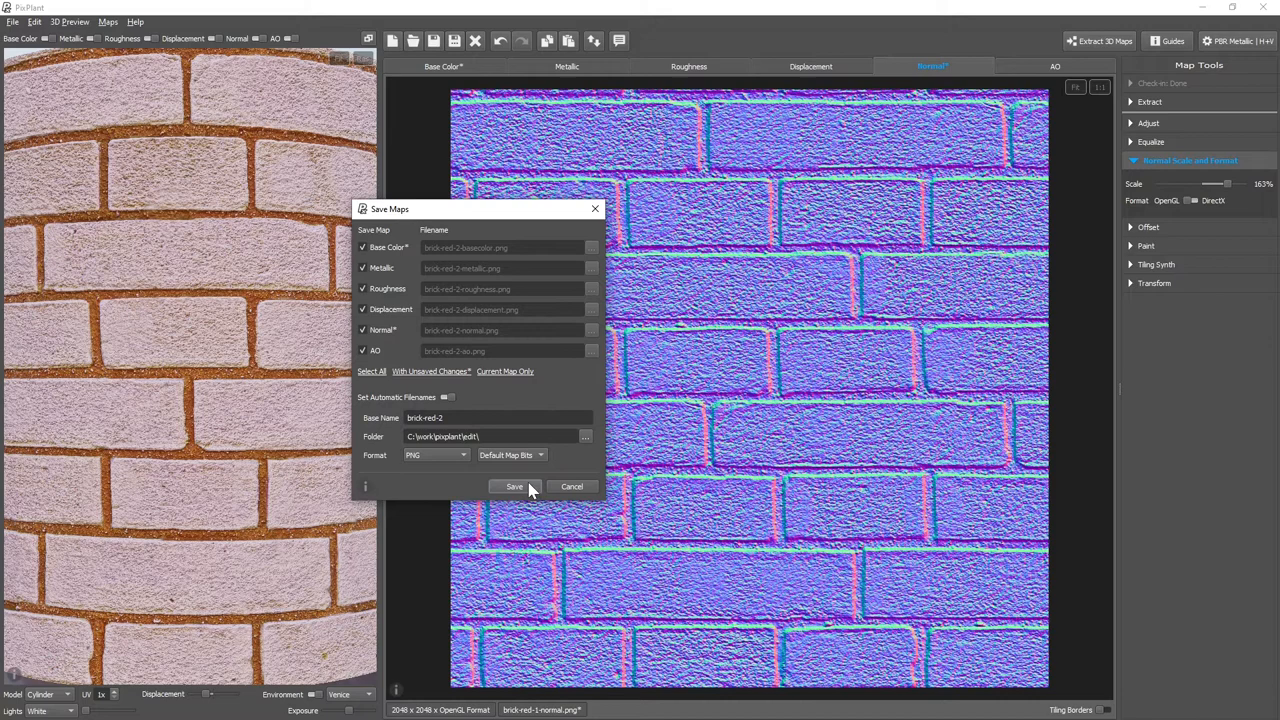
pyautogui.click(514, 486)
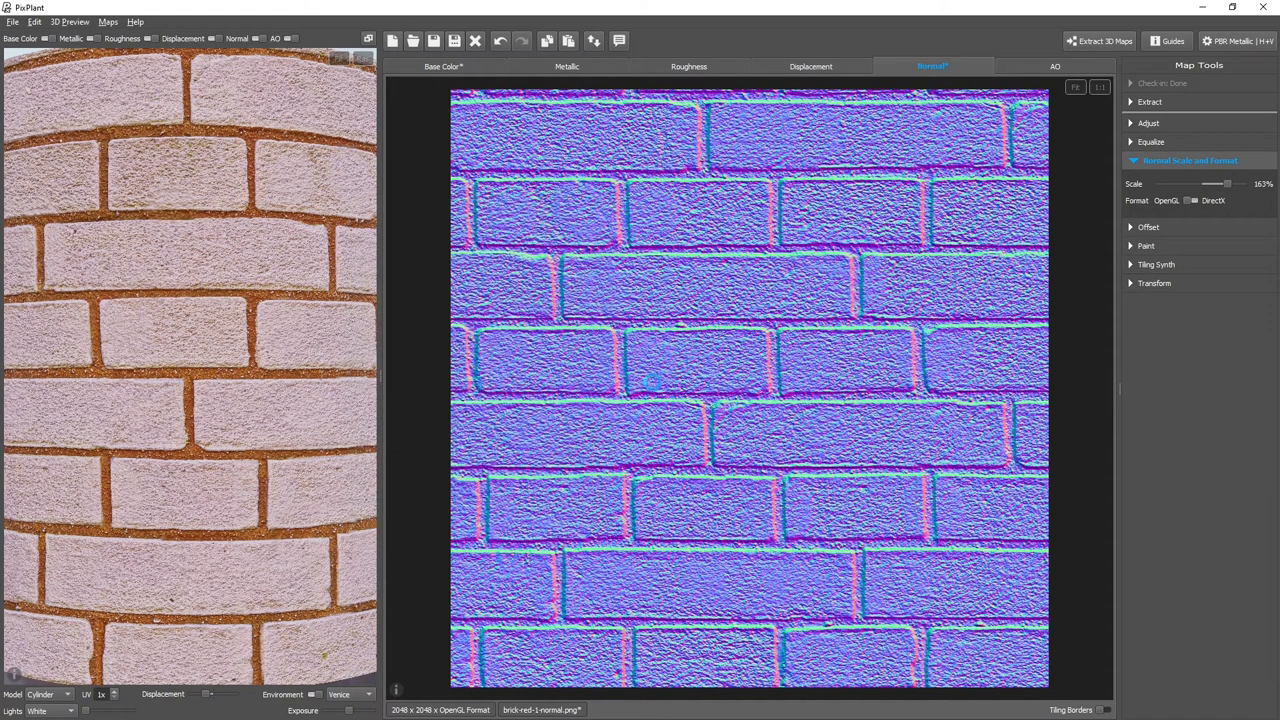